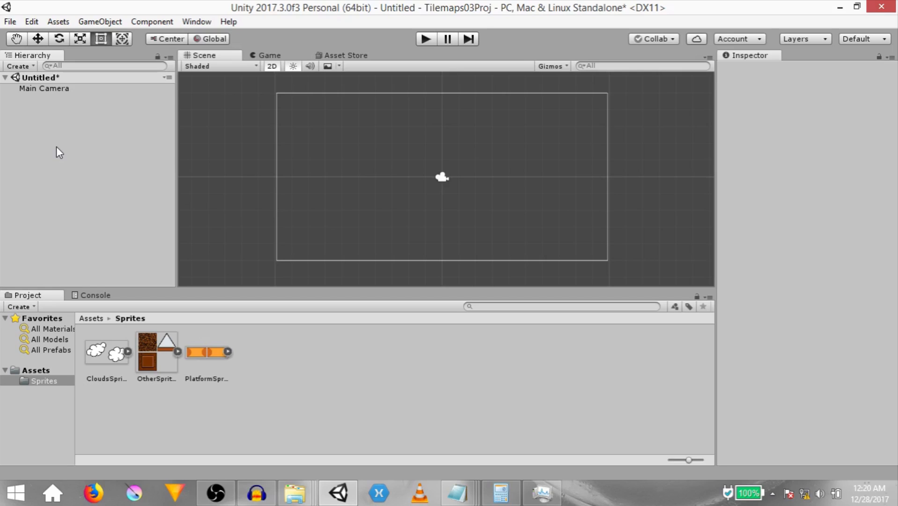
- Add a Tilemap under a new Grid and inspect the Grid and Tilemap components
right_click(60, 152)
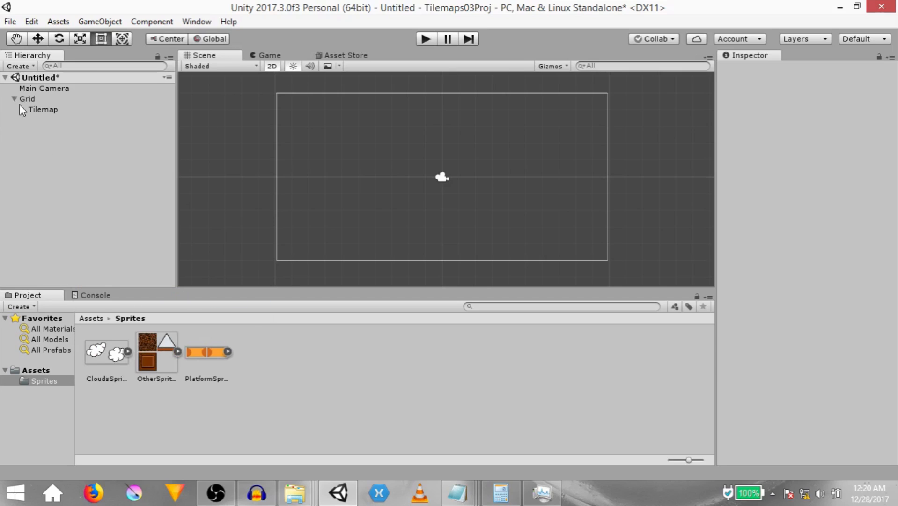
left_click(43, 110)
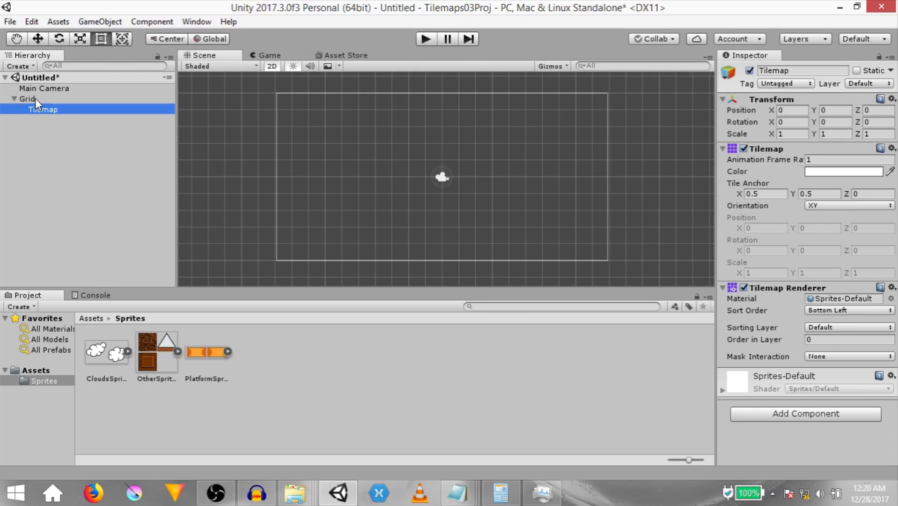
mouse_move(38, 121)
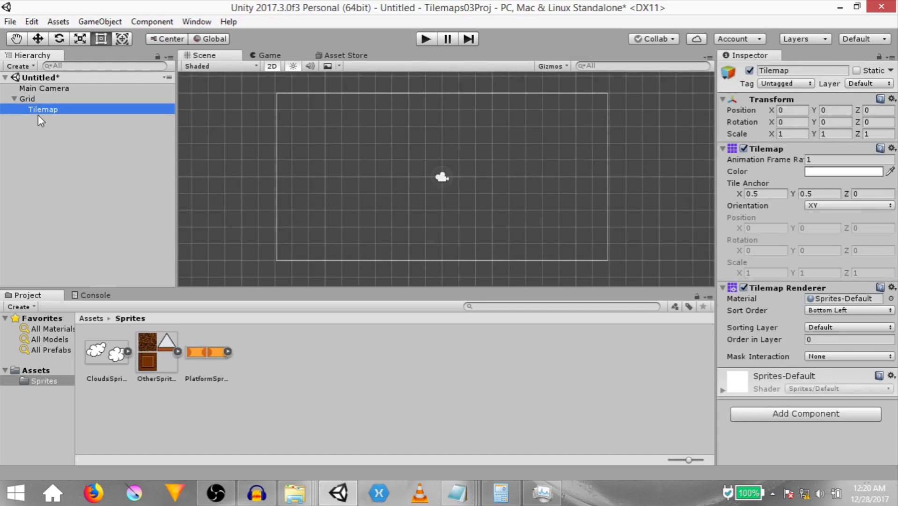
left_click(26, 98)
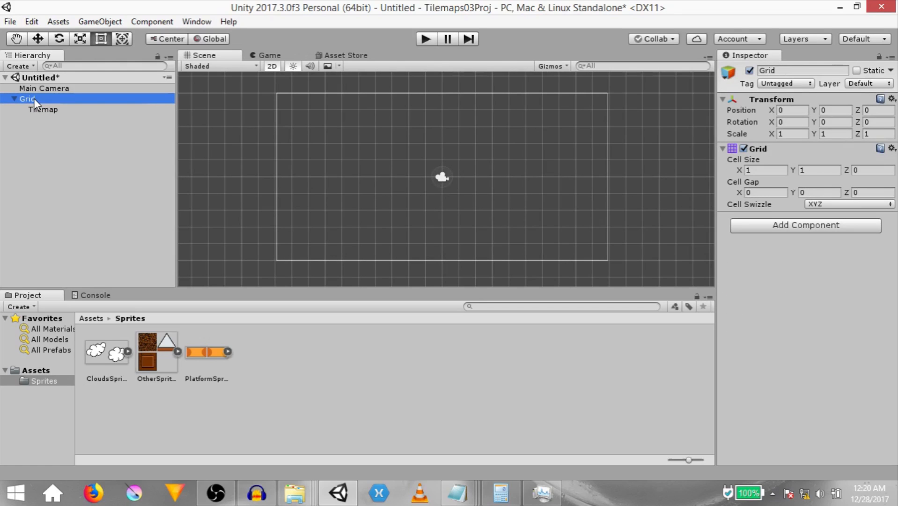
mouse_move(41, 111)
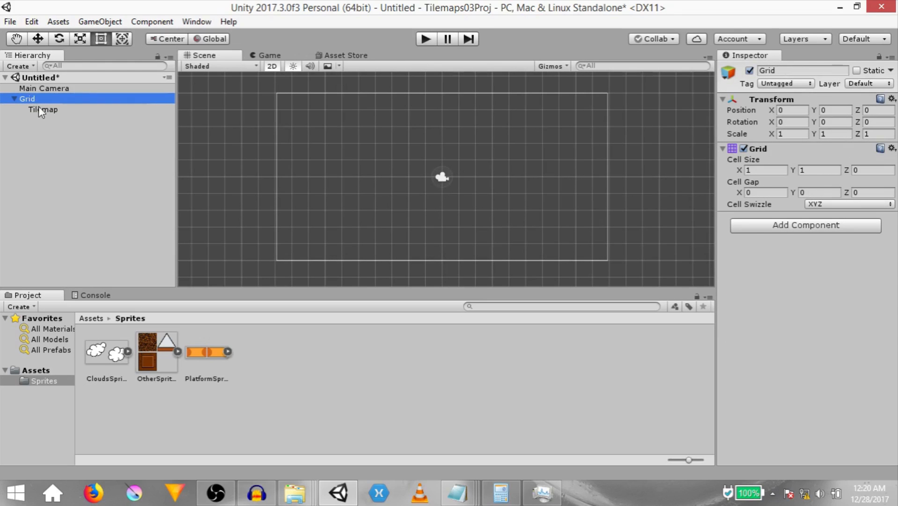
left_click(43, 110)
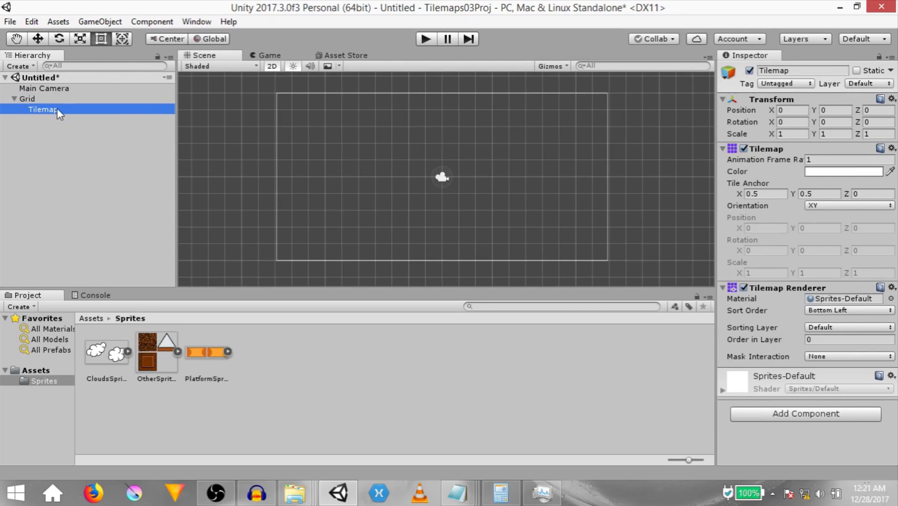
- Rename the Tilemap to MyTilemap01 and open the Tile Palette window
double_click(43, 108)
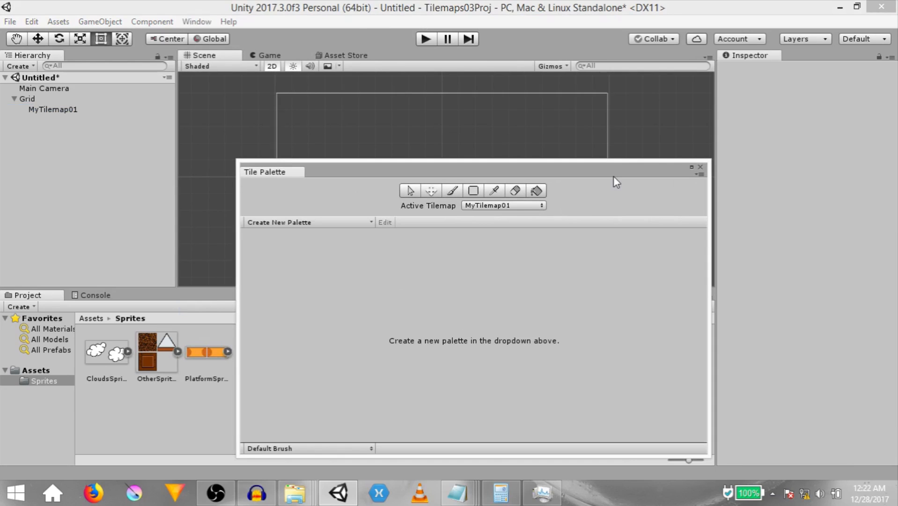
mouse_move(593, 202)
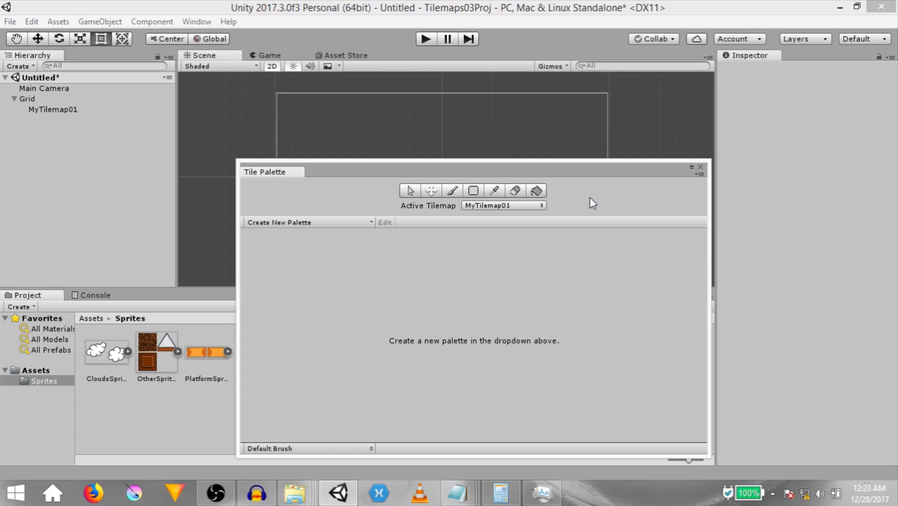
mouse_move(501, 440)
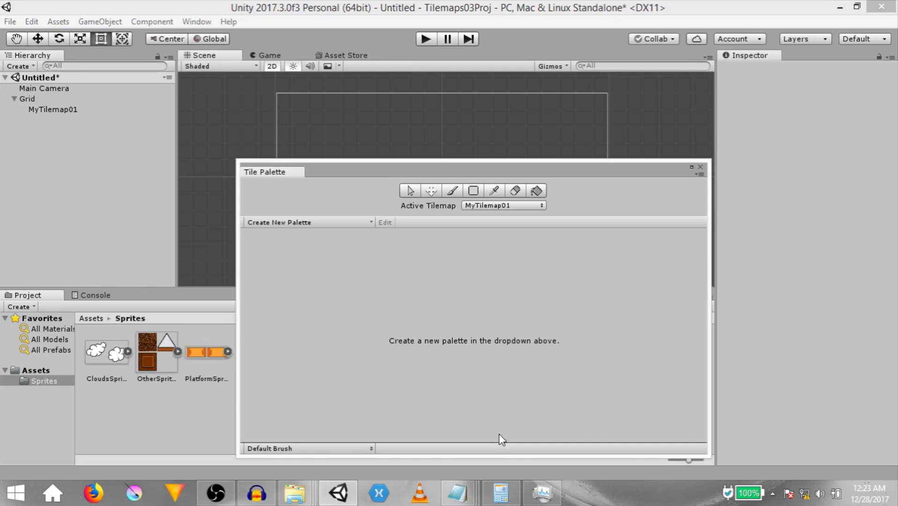
mouse_move(324, 325)
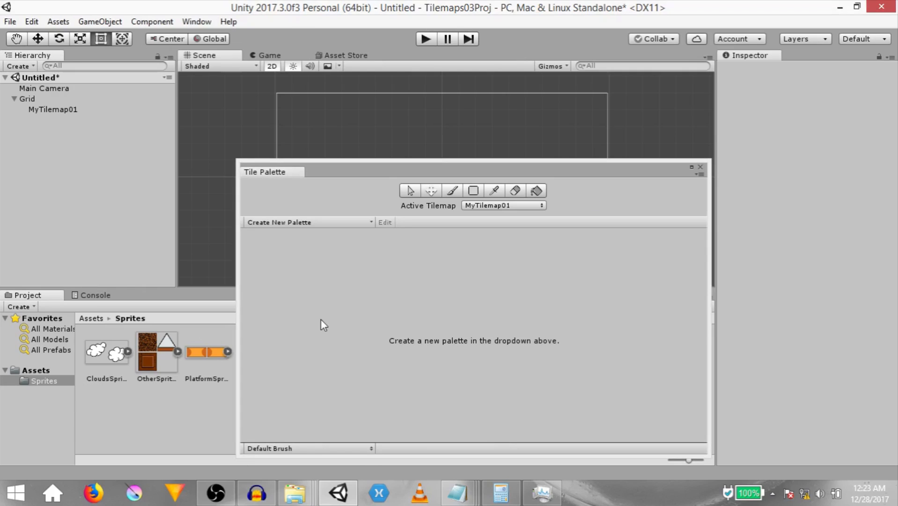
mouse_move(494, 342)
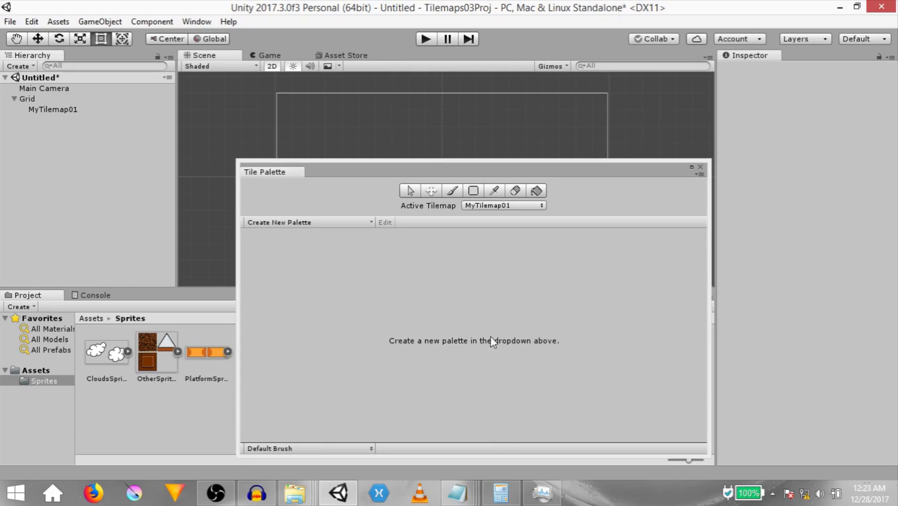
mouse_move(426, 350)
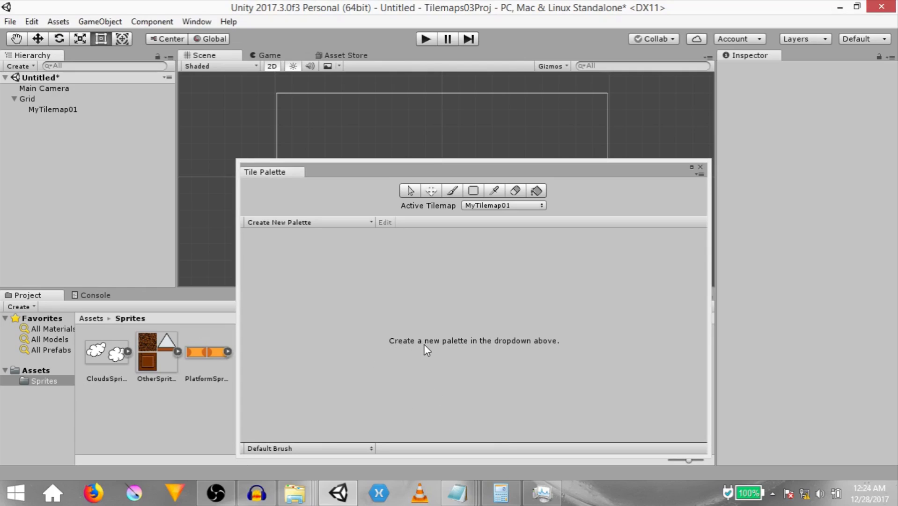
mouse_move(527, 359)
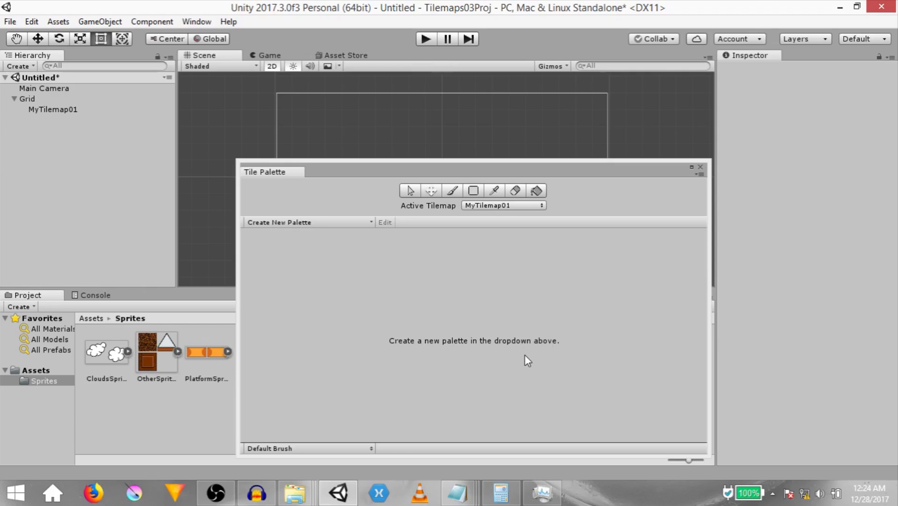
- Set up palette MyPalette01 with a Rectangle grid and manual 1 by 1 cell size
left_click(308, 222)
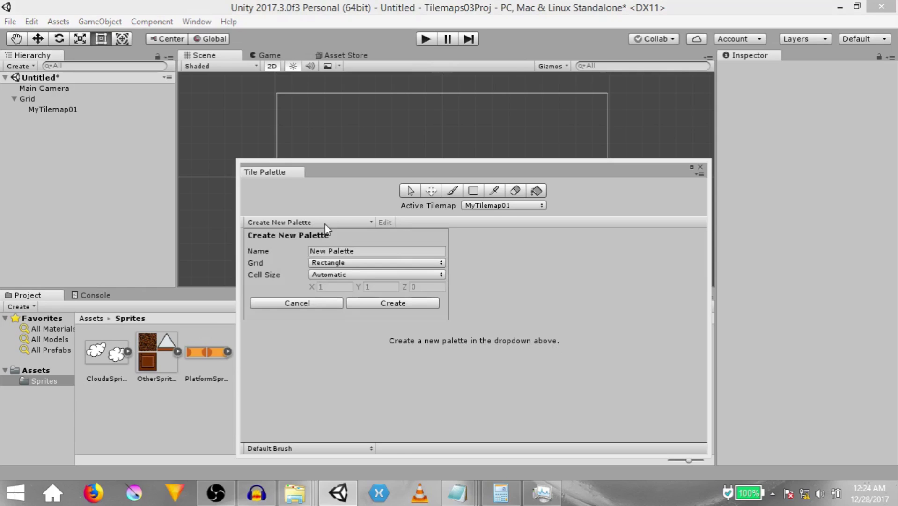
type("MyP")
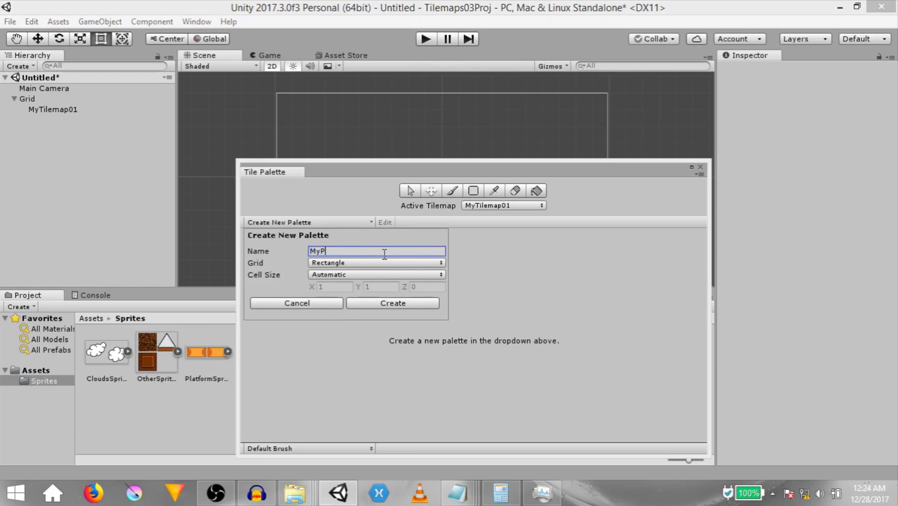
left_click(376, 263)
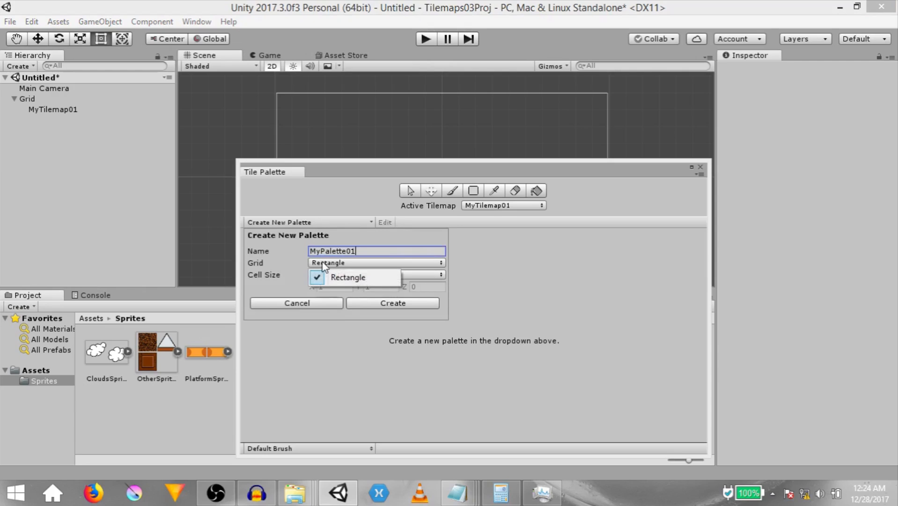
left_click(347, 277)
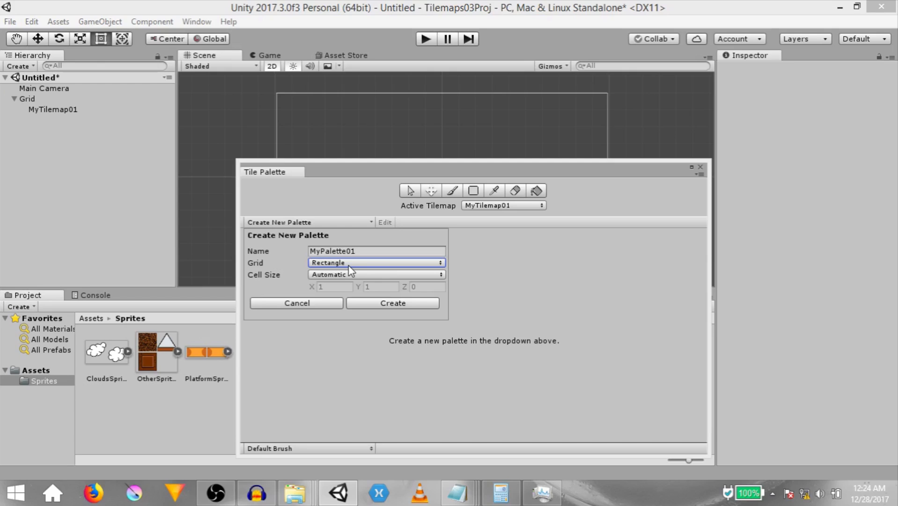
mouse_move(349, 280)
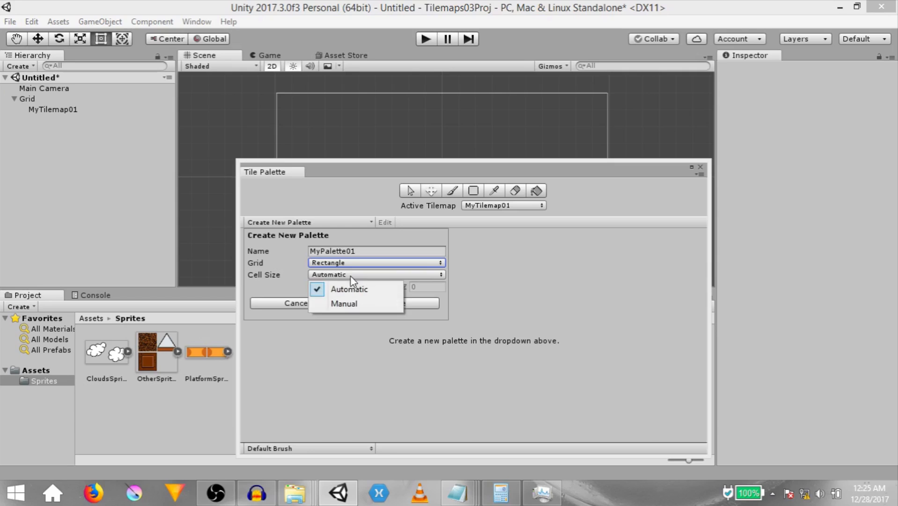
left_click(343, 303)
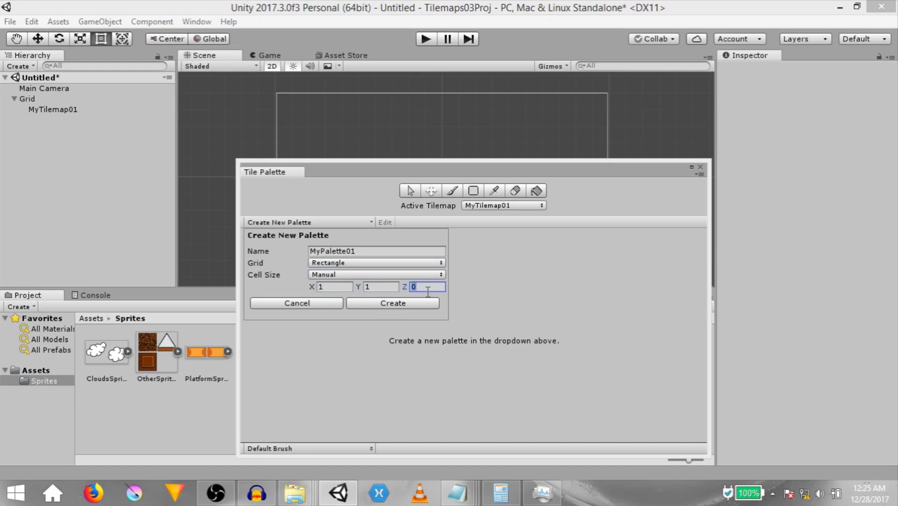
left_click(392, 303)
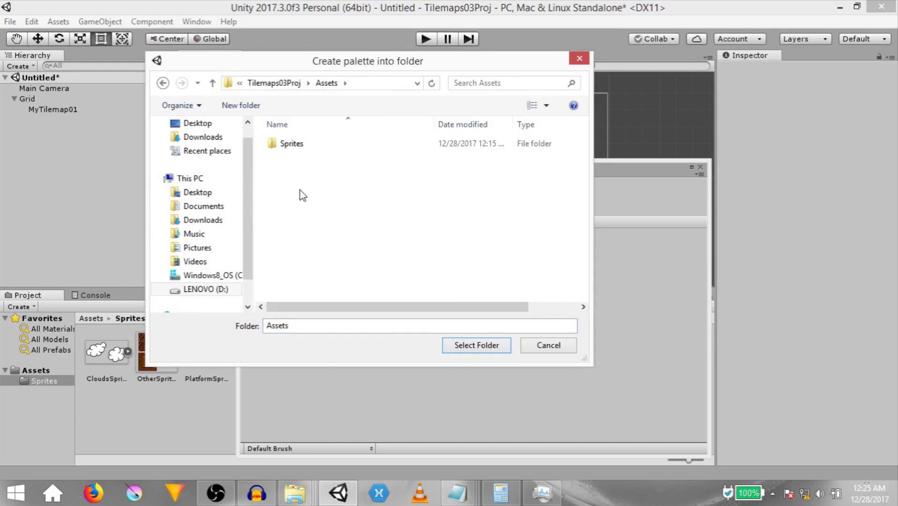
- Save MyPalette01 into a new Palettes folder under Assets
left_click(240, 104)
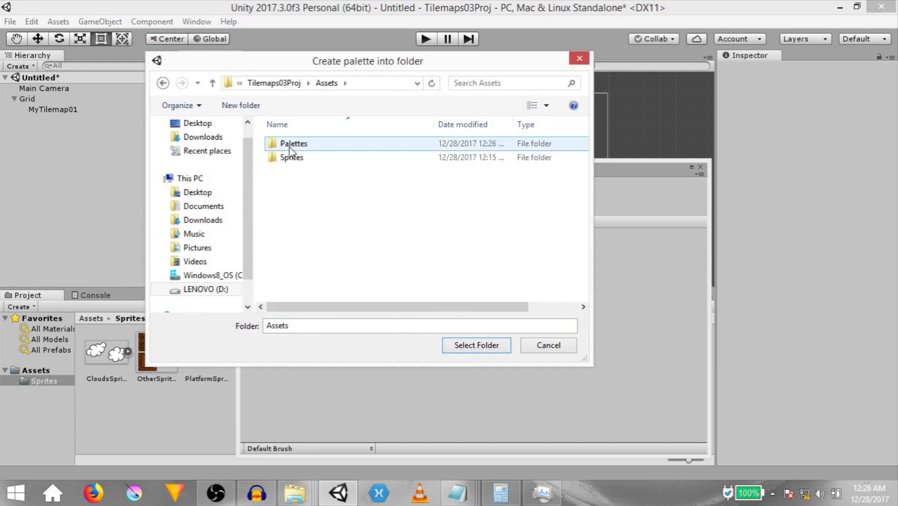
left_click(476, 344)
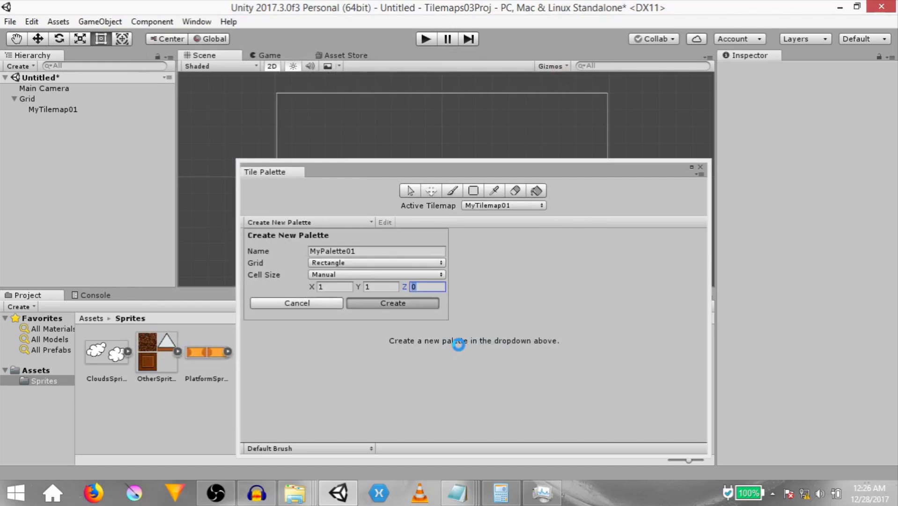
left_click(392, 303)
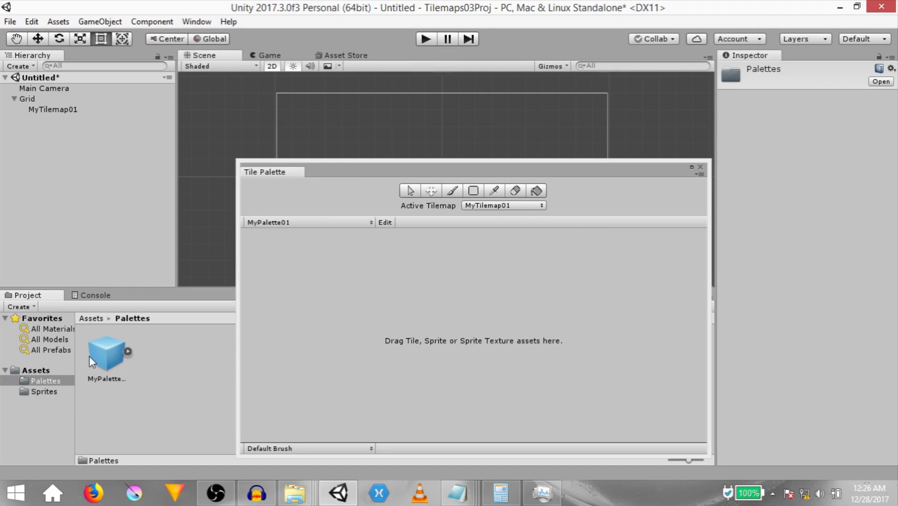
mouse_move(217, 368)
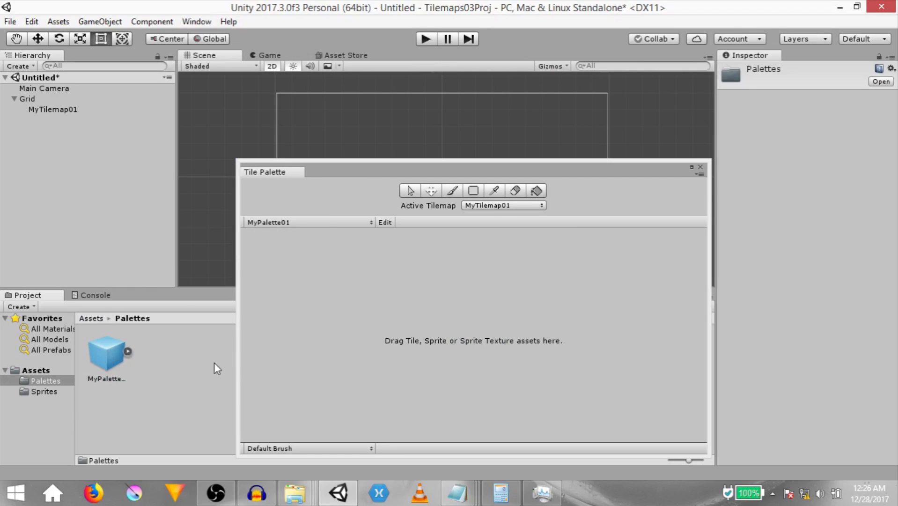
mouse_move(311, 226)
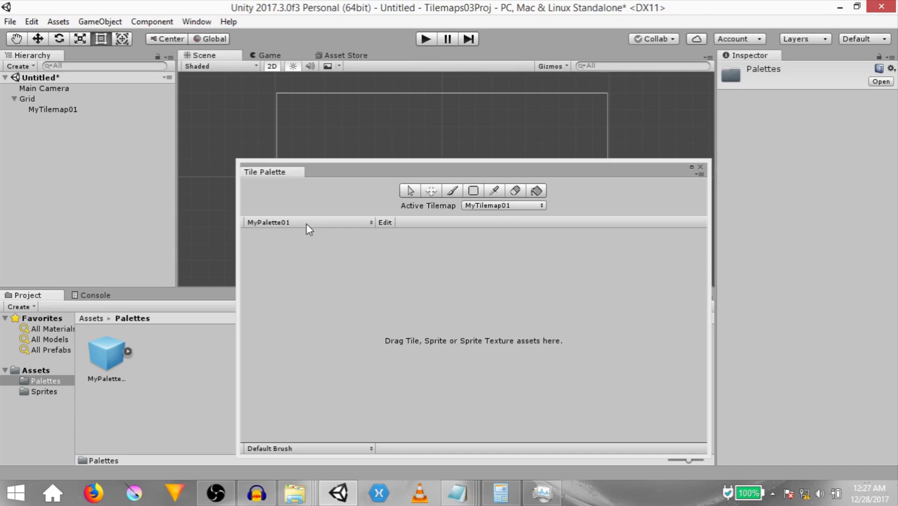
mouse_move(387, 354)
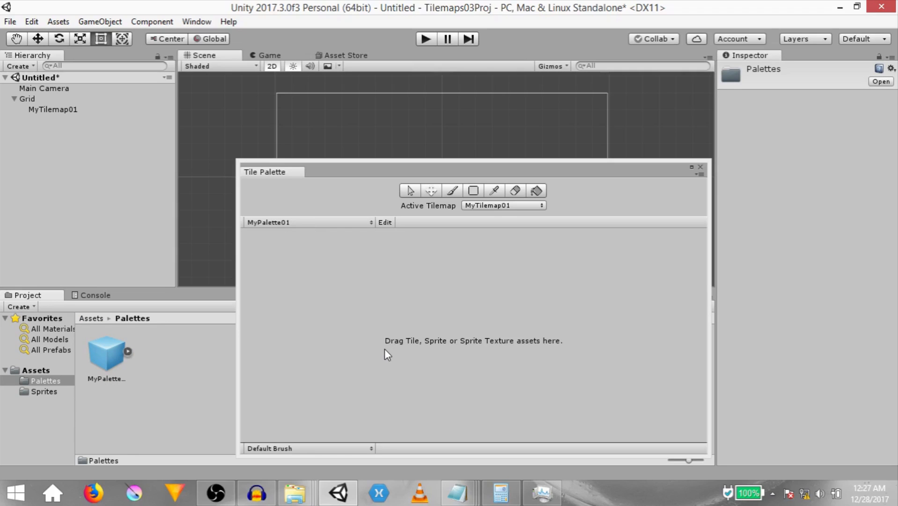
mouse_move(449, 359)
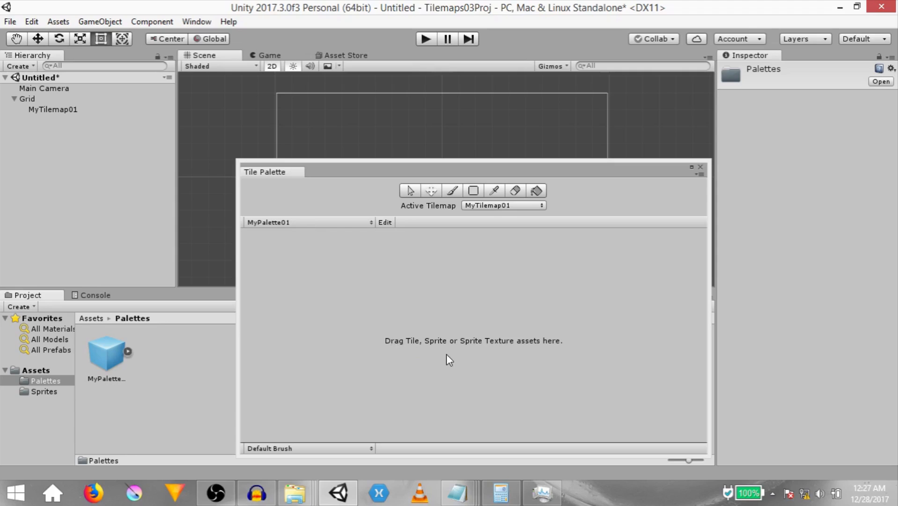
mouse_move(542, 352)
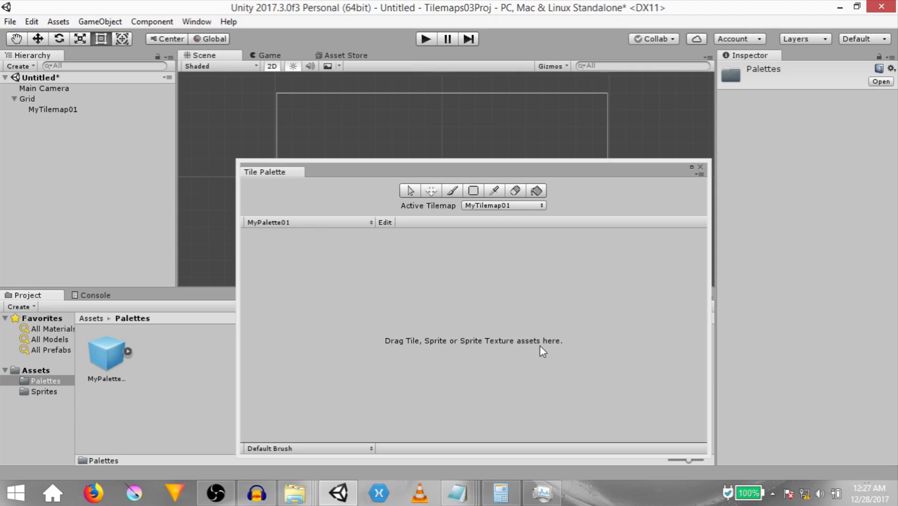
mouse_move(542, 361)
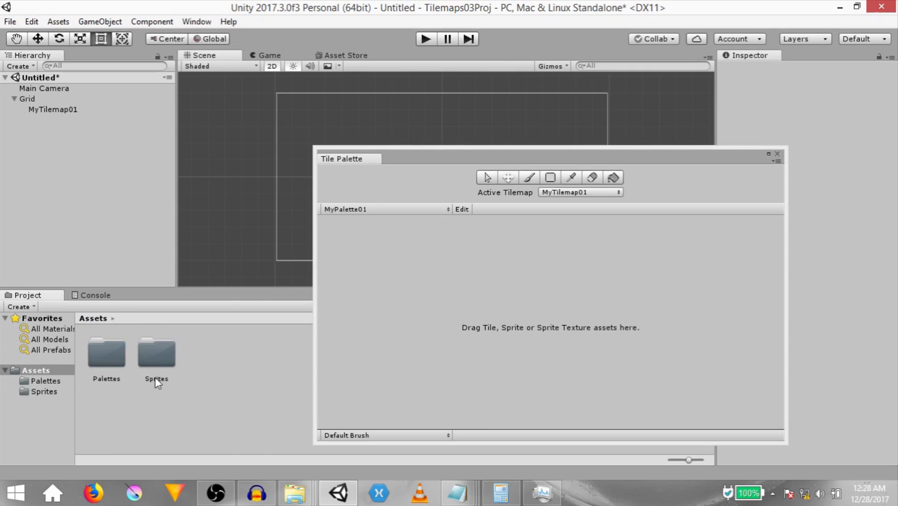
- Create a square sprite in Sprites and a Tiles folder under Assets
double_click(155, 351)
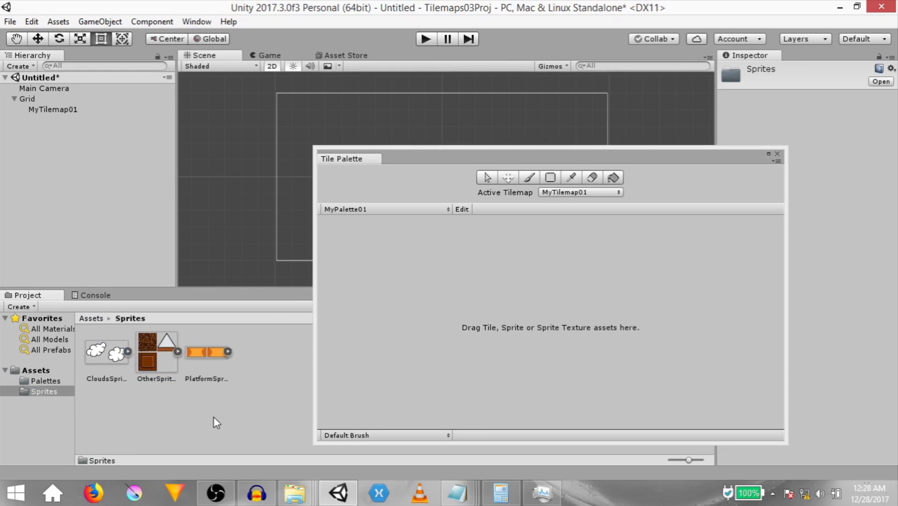
right_click(217, 422)
type("B")
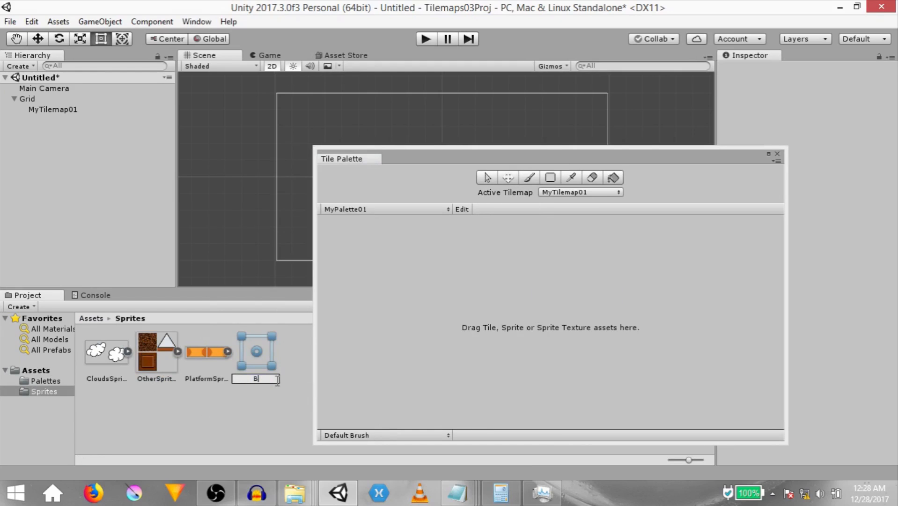
left_click(92, 318)
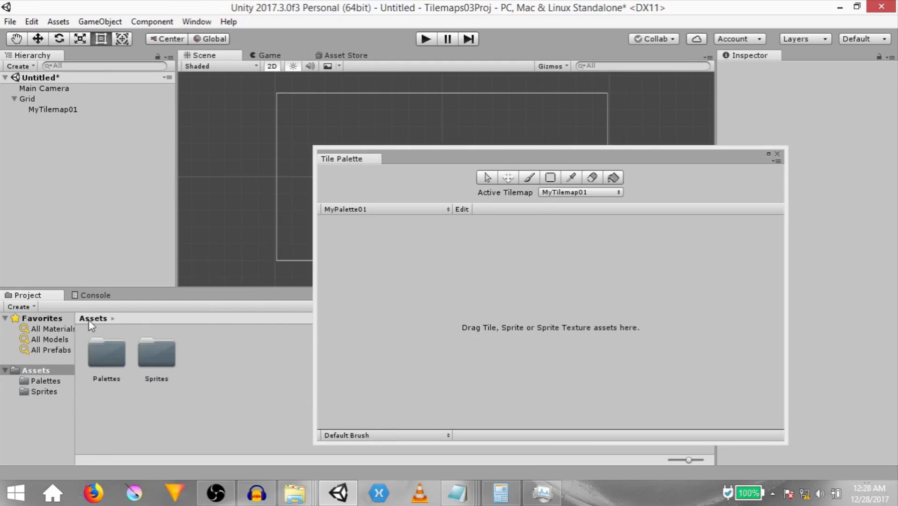
right_click(134, 421)
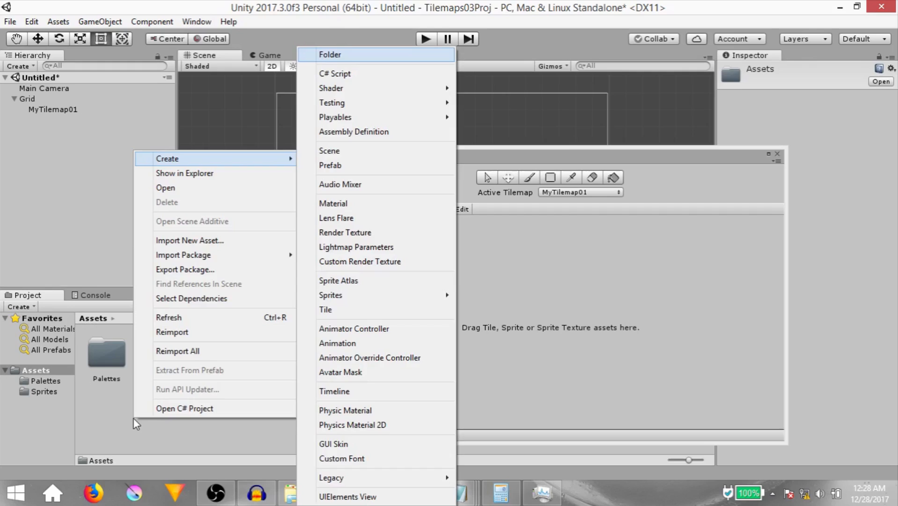
left_click(330, 54)
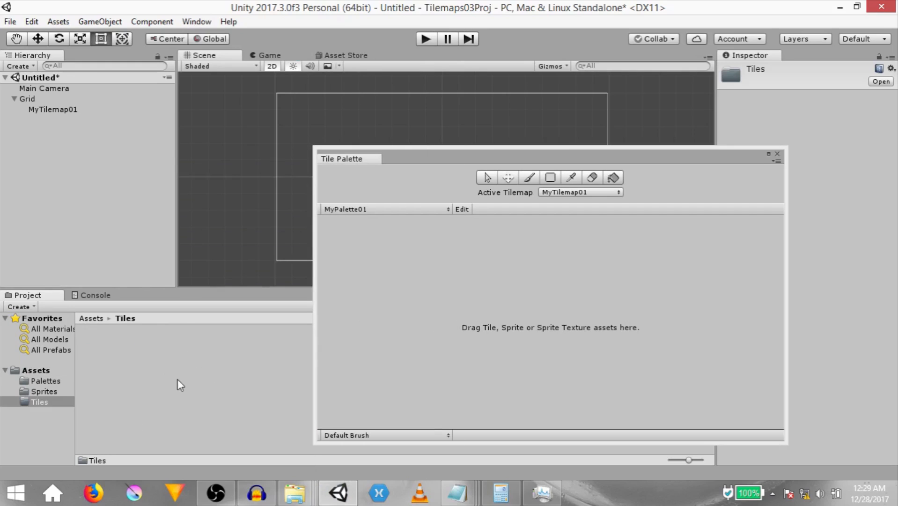
mouse_move(118, 377)
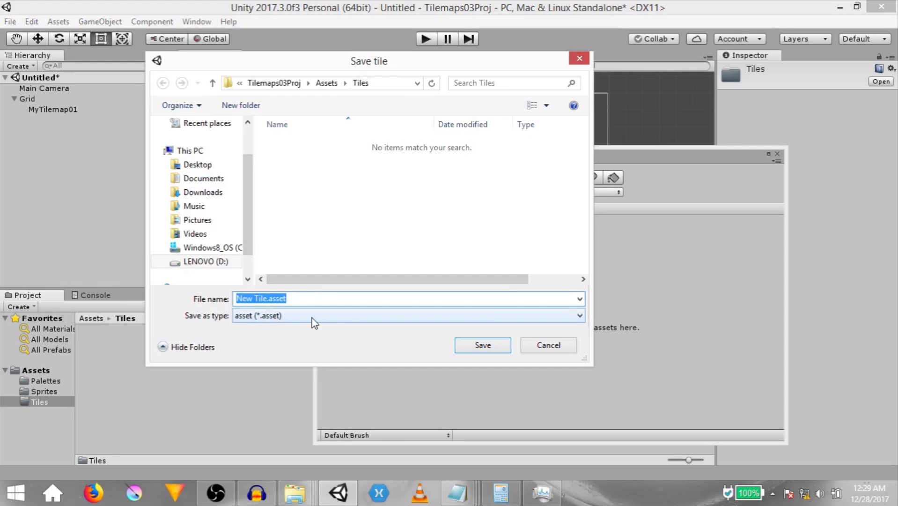
- Create a new tile asset and save it as BGColorTile01 in Tiles
type("BGColorTile")
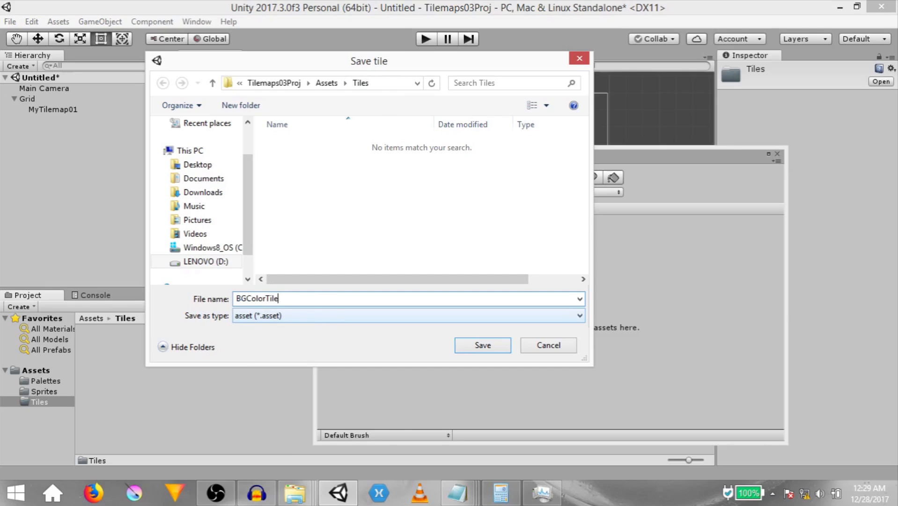
type("01")
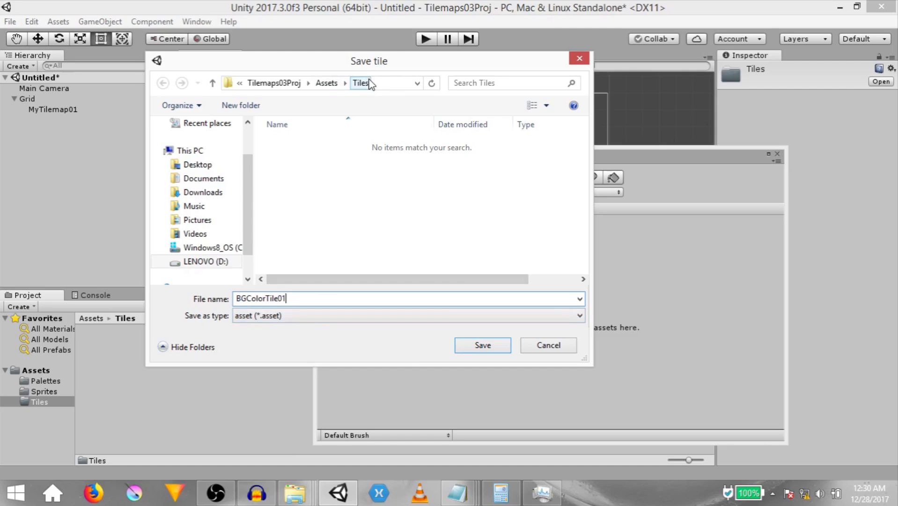
left_click(481, 344)
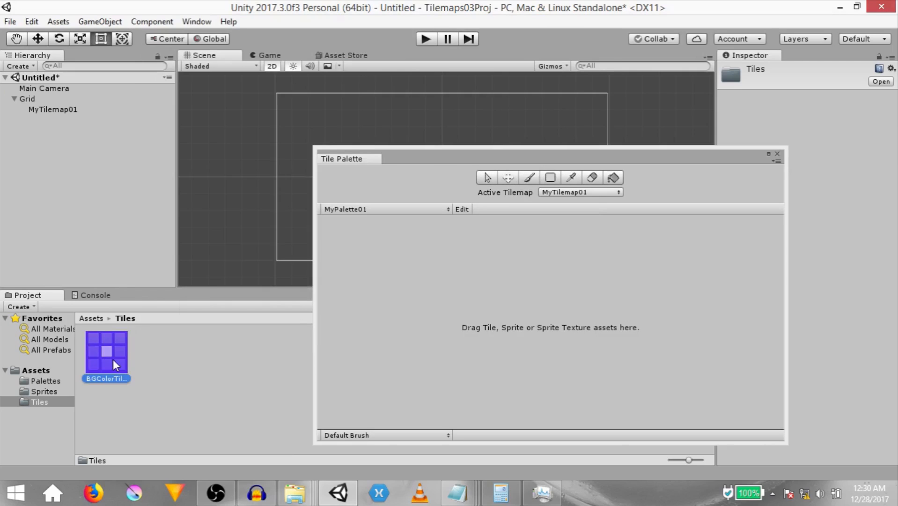
- Give BGColorTile01 the BackgroundColorSprite and place it in MyPalette01
left_click(106, 352)
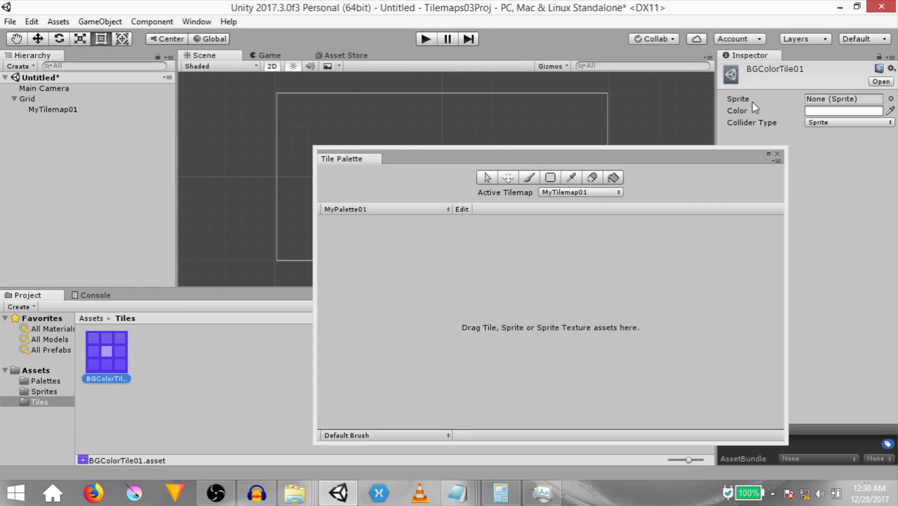
mouse_move(747, 107)
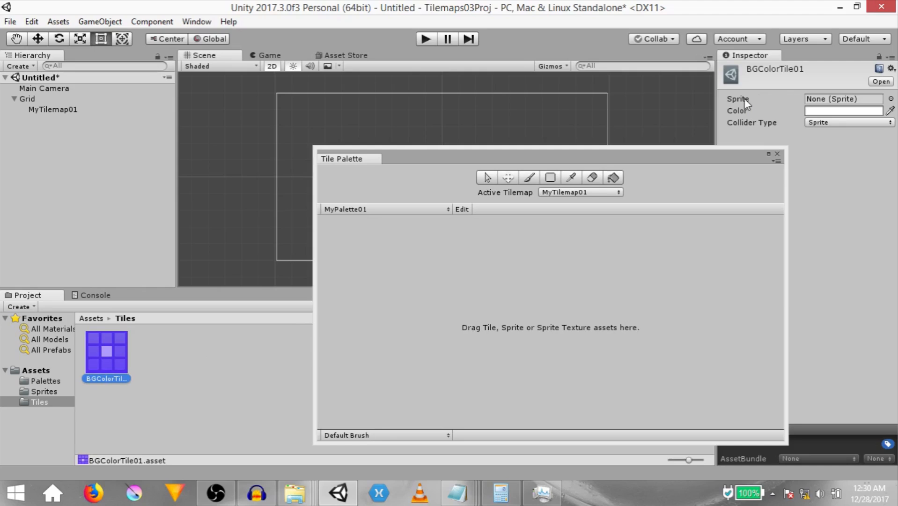
mouse_move(706, 141)
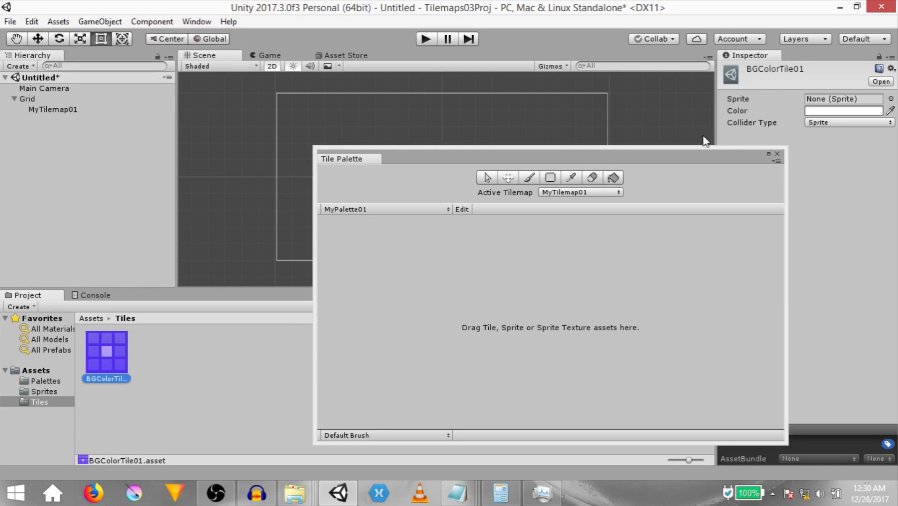
mouse_move(735, 118)
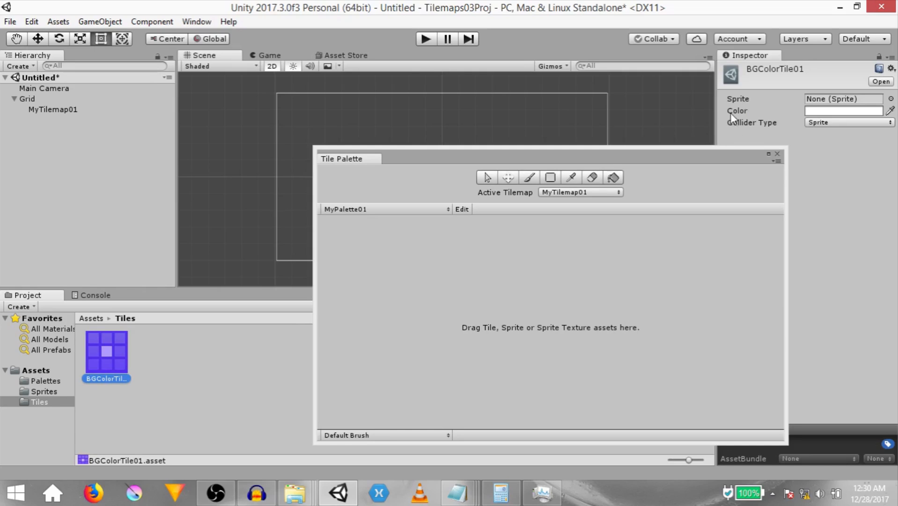
mouse_move(741, 126)
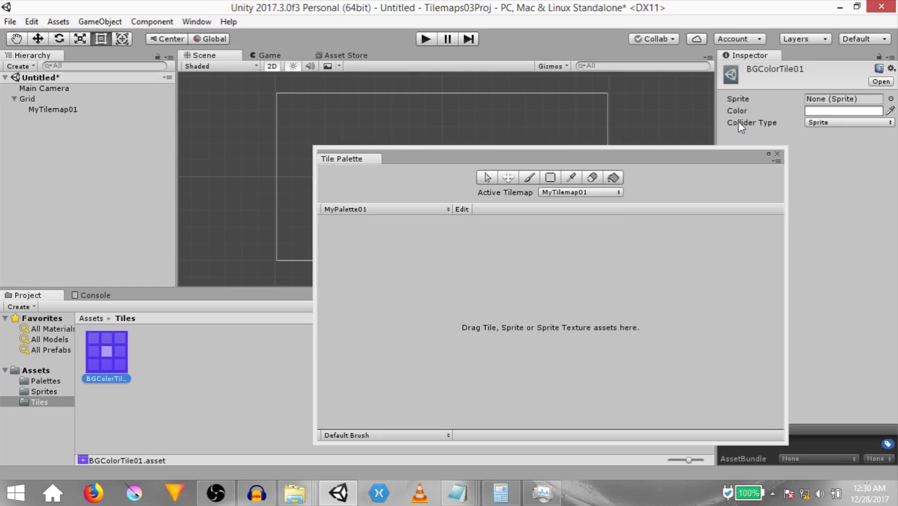
left_click(891, 98)
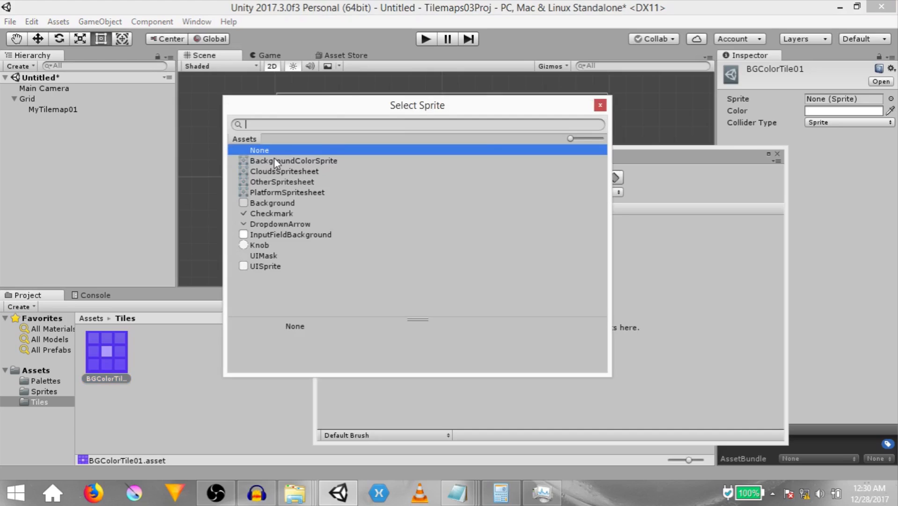
double_click(293, 160)
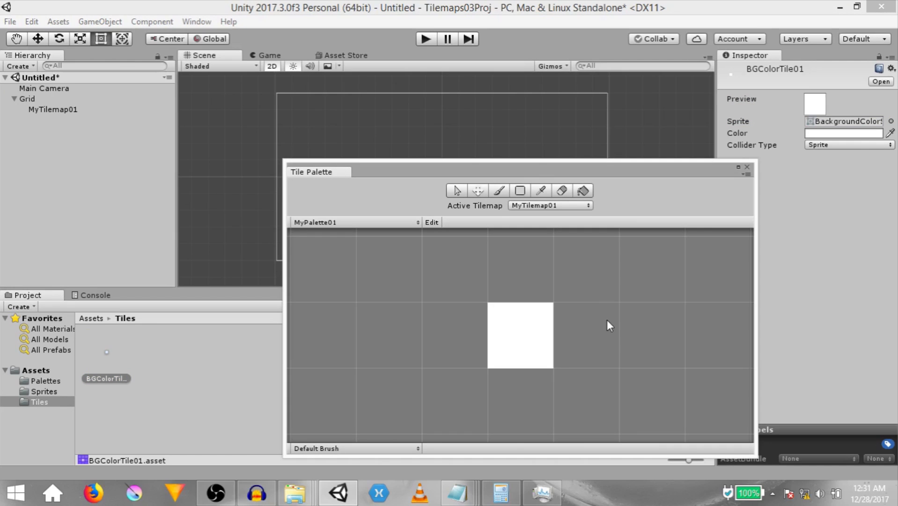
mouse_move(664, 343)
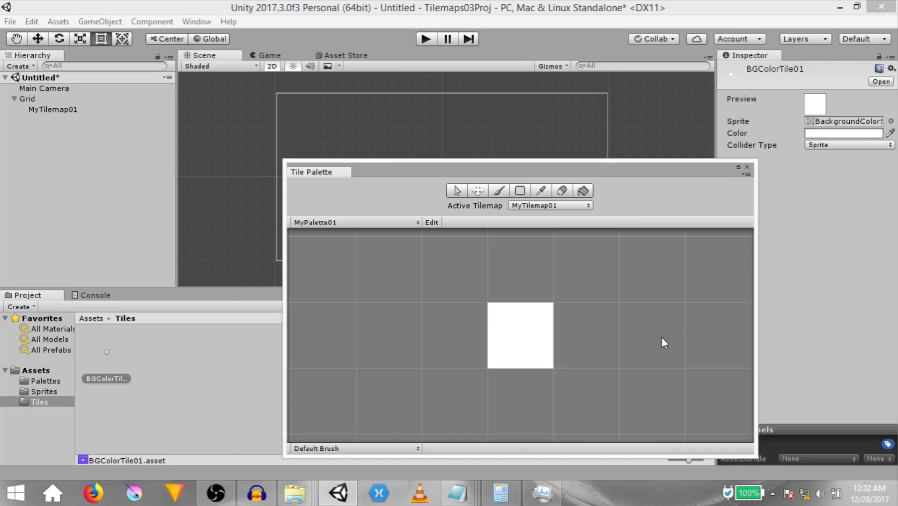
left_click(43, 391)
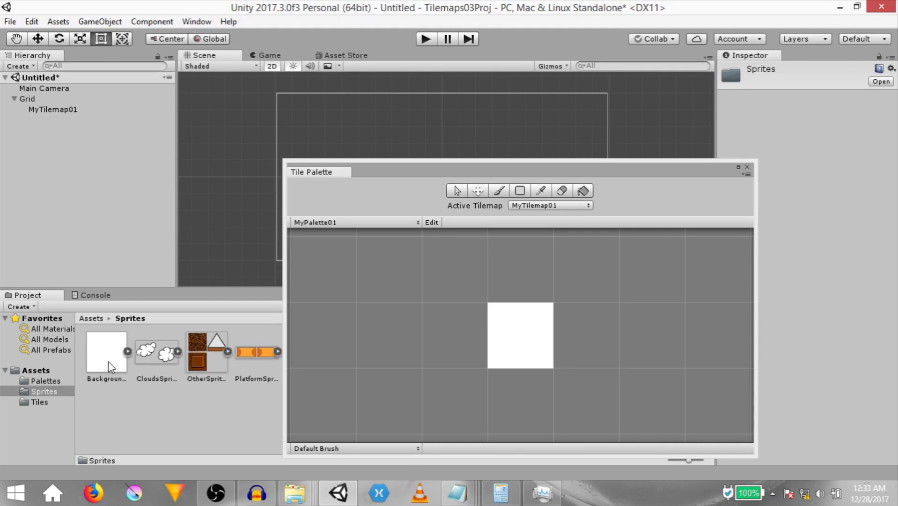
mouse_move(115, 364)
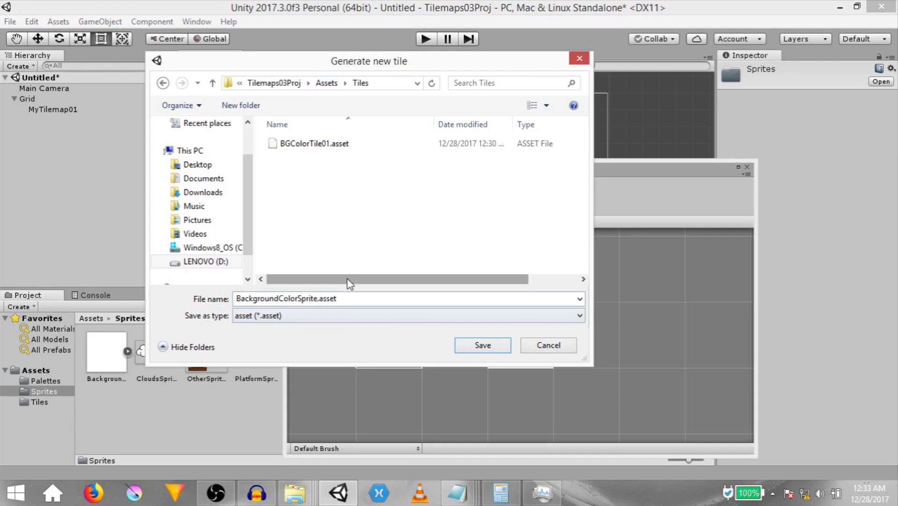
- Generate a second tile from the background sprite and save it into Tiles
type("My")
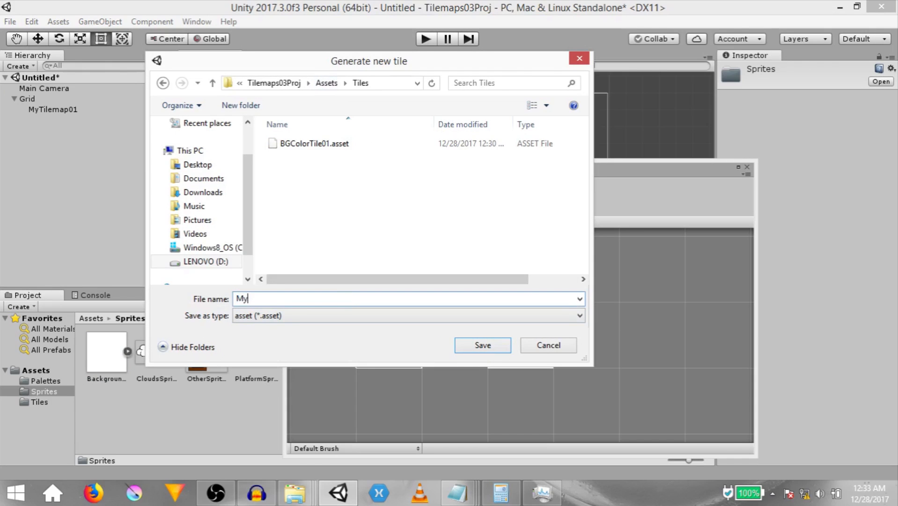
type("BGColo")
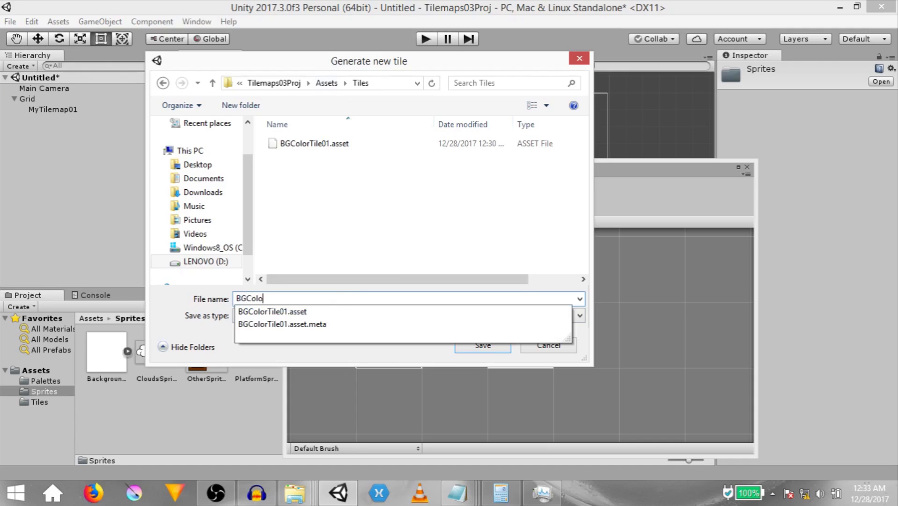
left_click(482, 345)
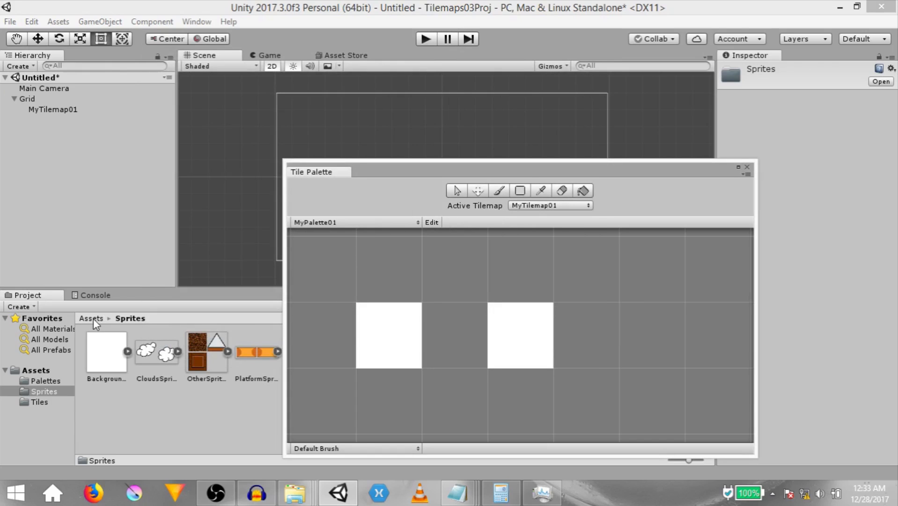
- Tint BGColorTile02 cyan through its Color field in the Inspector
left_click(39, 401)
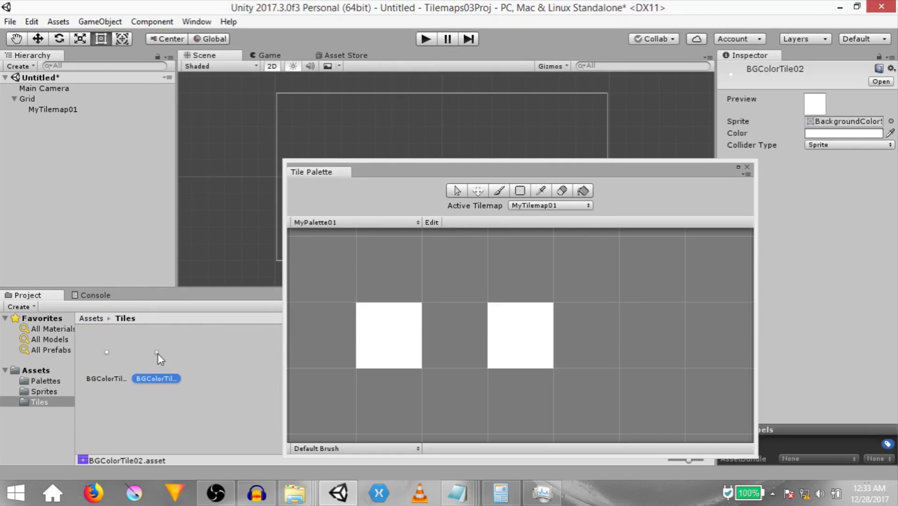
mouse_move(212, 426)
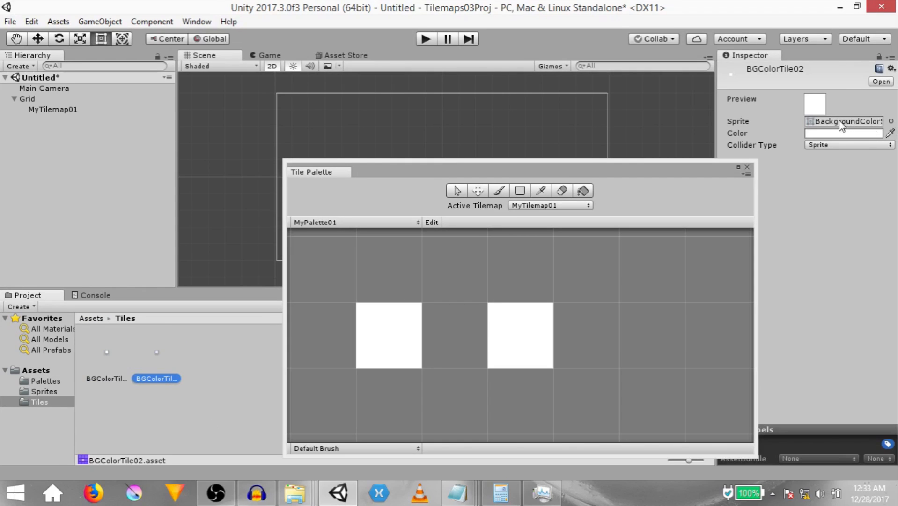
mouse_move(148, 361)
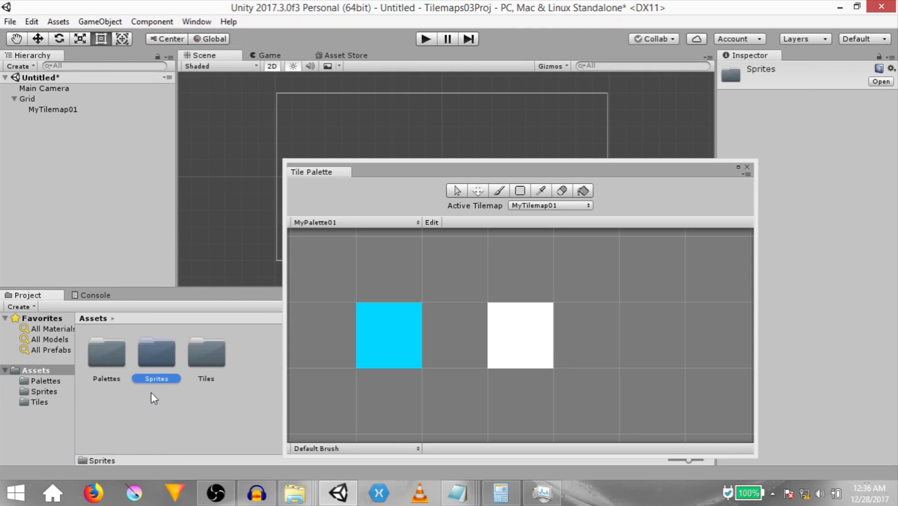
- Slice OtherSpritesheet into dirt, spike triangle and brown block sprites
double_click(157, 352)
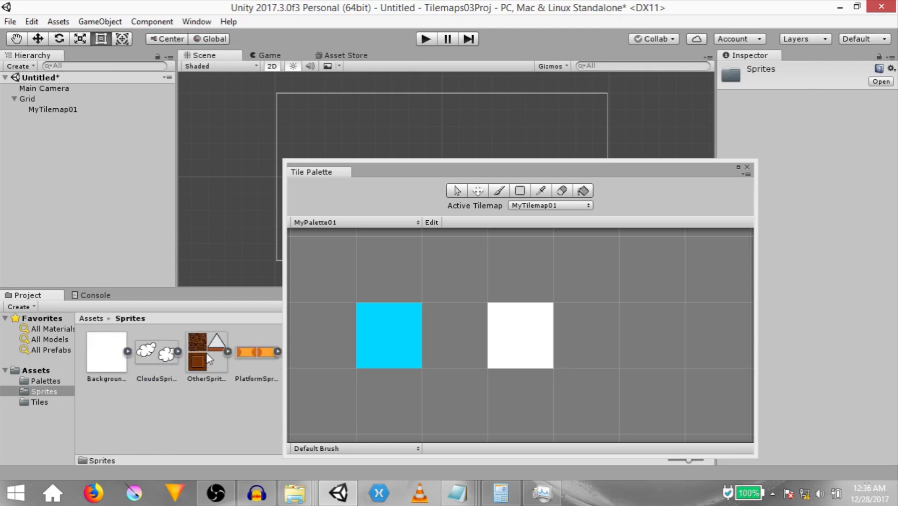
left_click(206, 351)
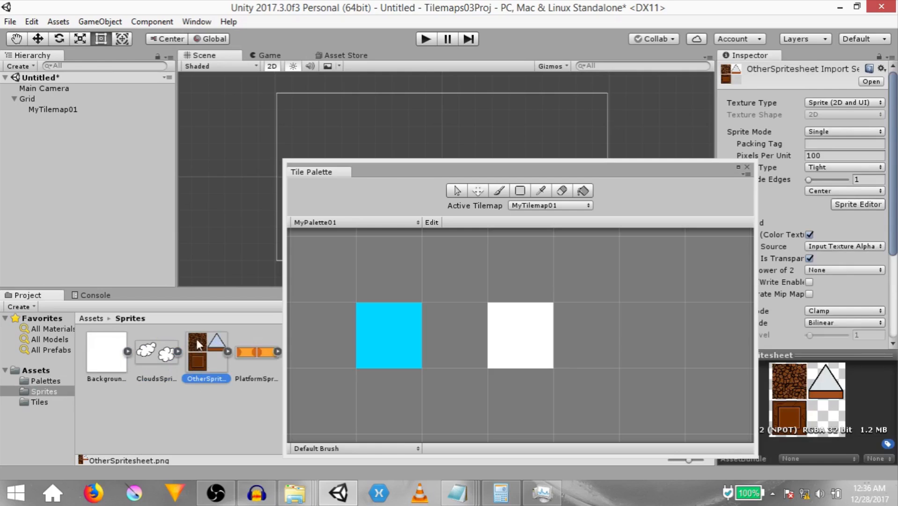
mouse_move(195, 387)
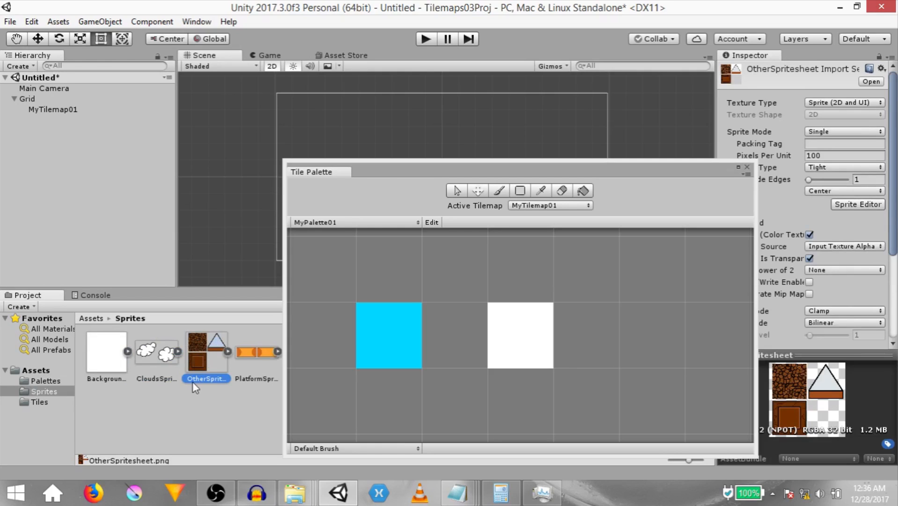
mouse_move(816, 126)
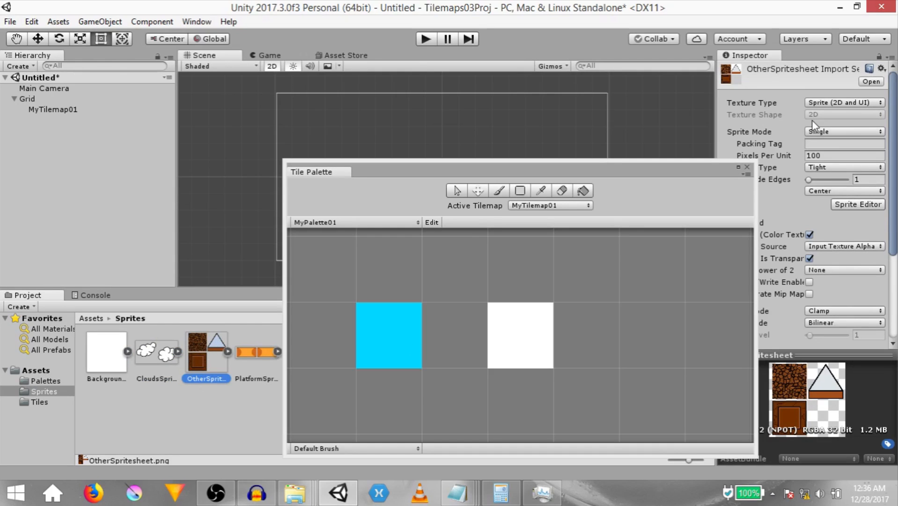
scroll("down", 3)
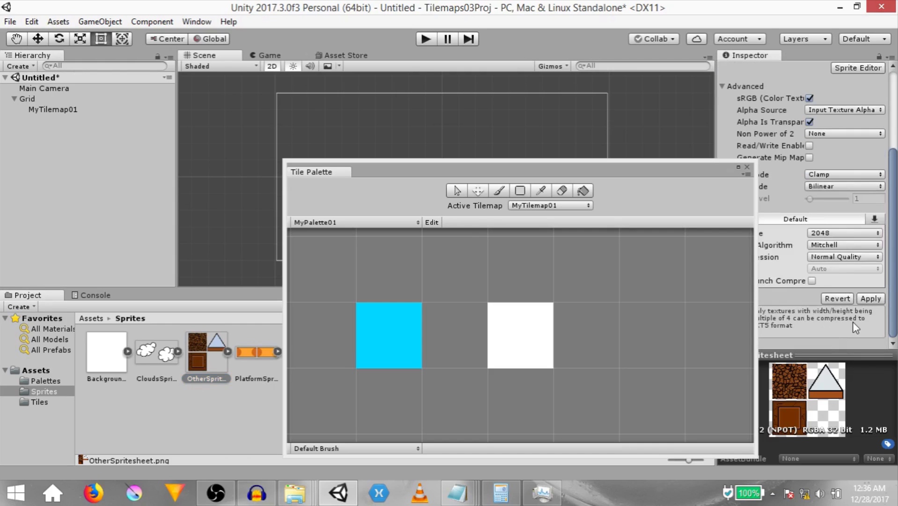
left_click(858, 67)
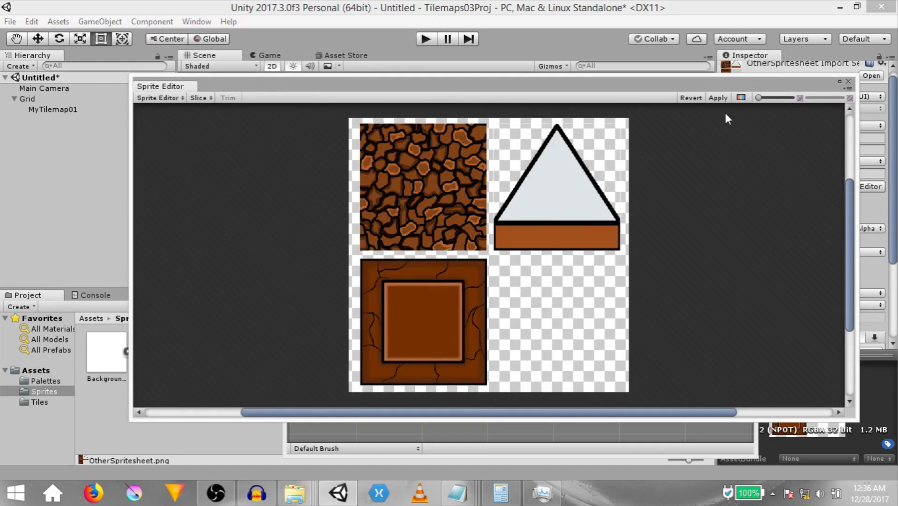
left_click(849, 80)
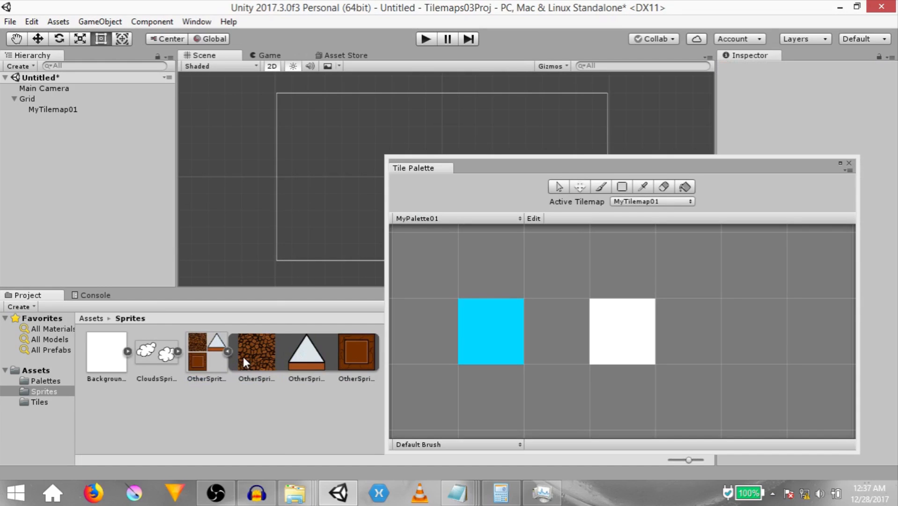
- Add the three sliced sprites to MyPalette01 as tiles saved in Tiles
left_click(356, 351)
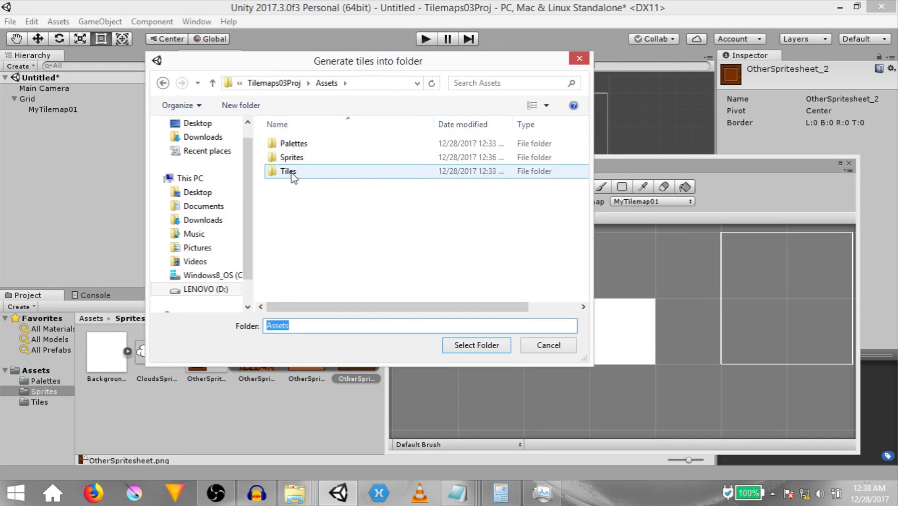
double_click(288, 171)
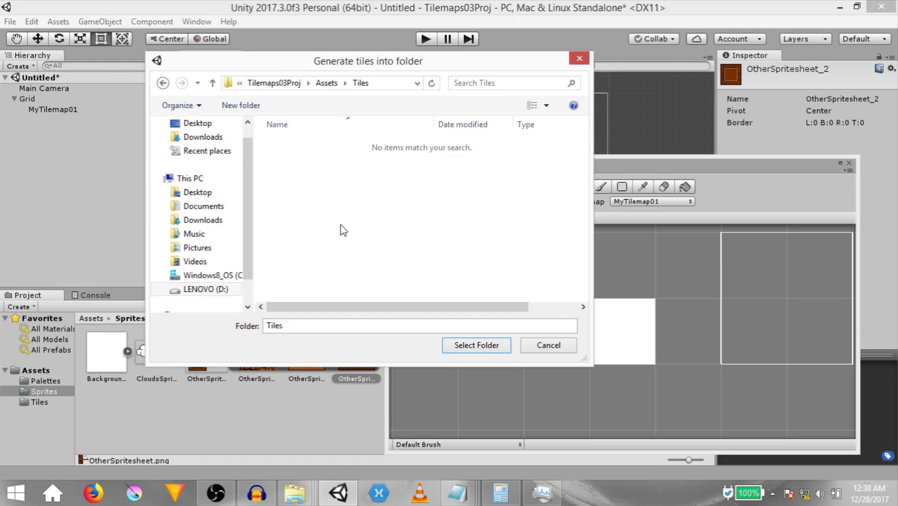
mouse_move(608, 256)
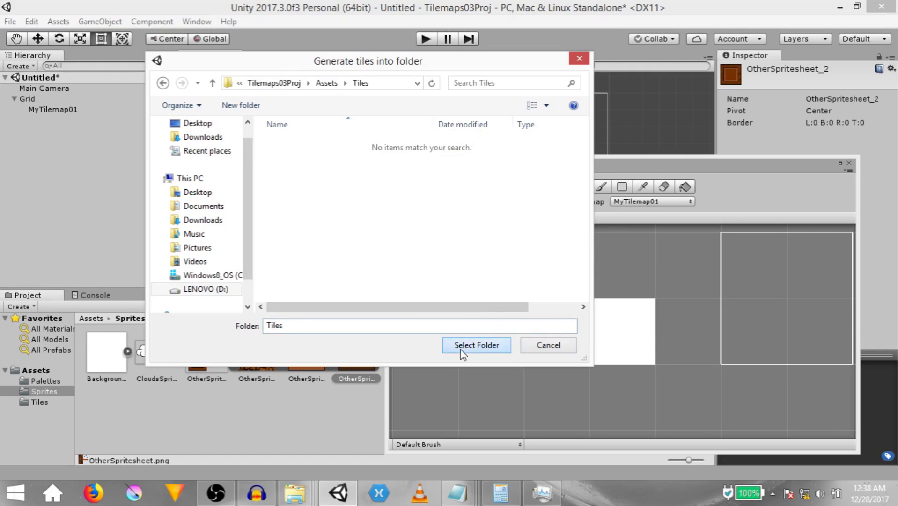
left_click(476, 345)
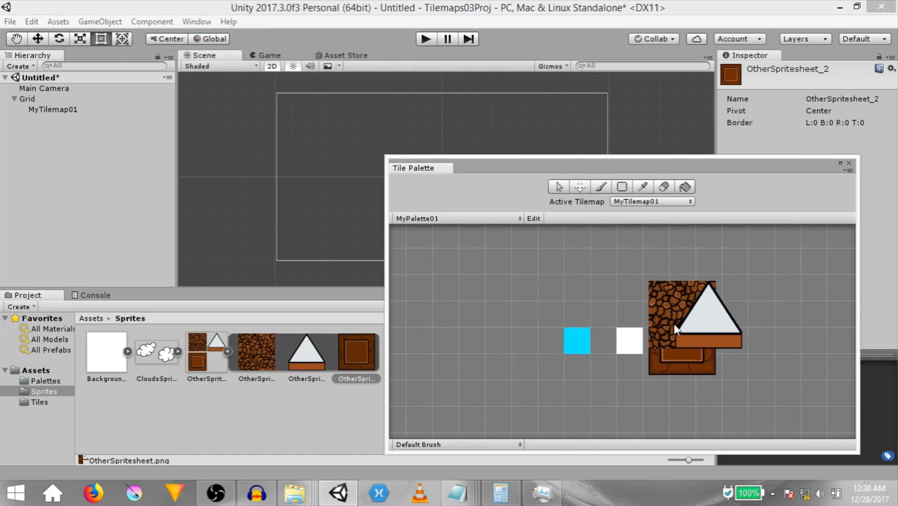
left_click(89, 318)
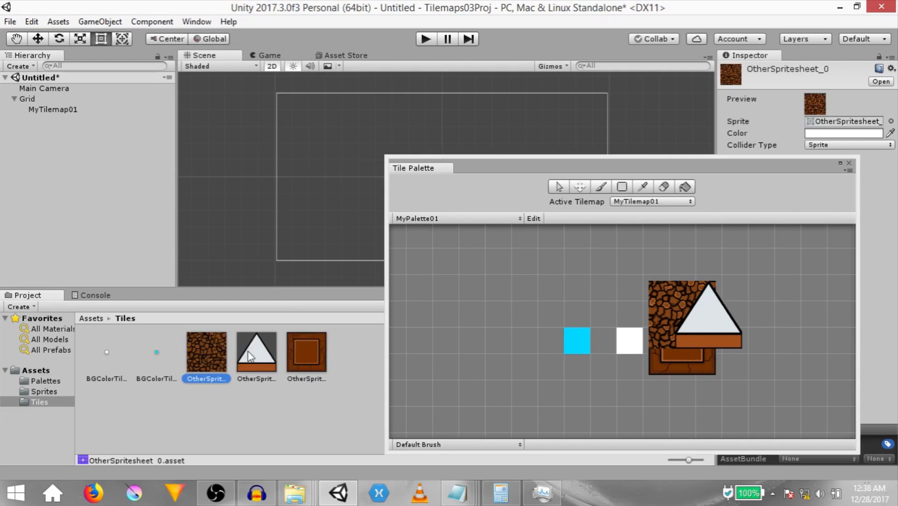
left_click(44, 391)
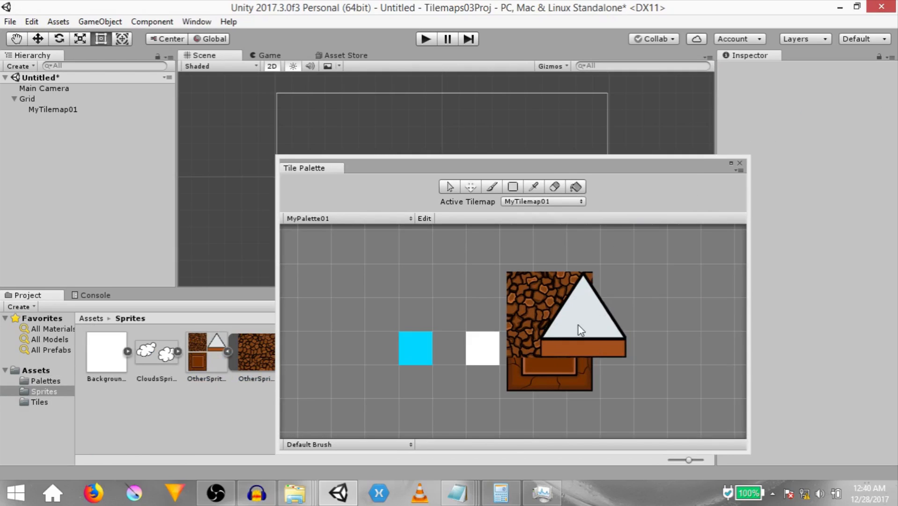
mouse_move(511, 351)
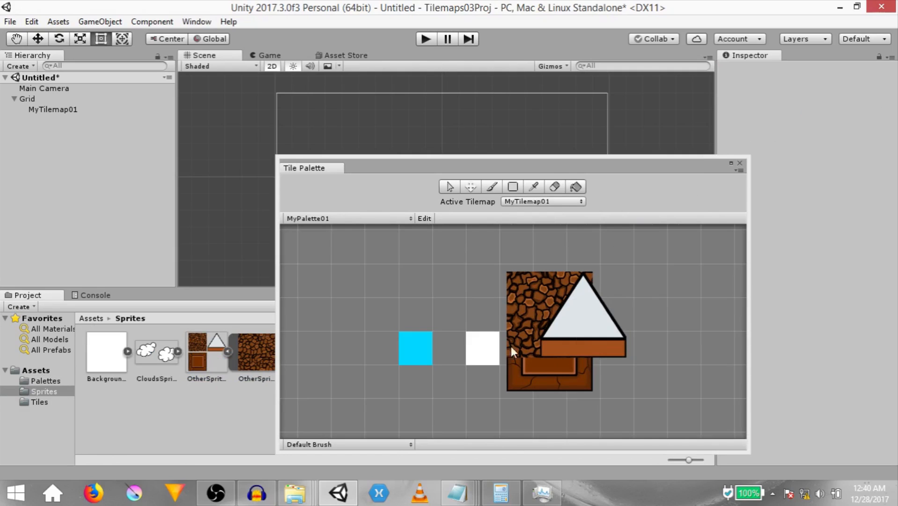
- Bring up OtherSpritesheet's import settings in the Inspector and scroll to Pixels Per Unit
left_click(205, 353)
type("2")
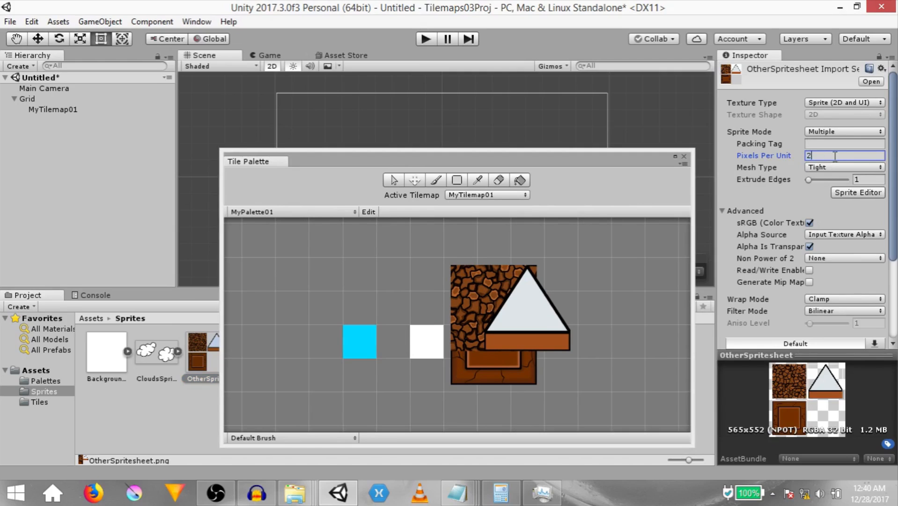
scroll("down", 3)
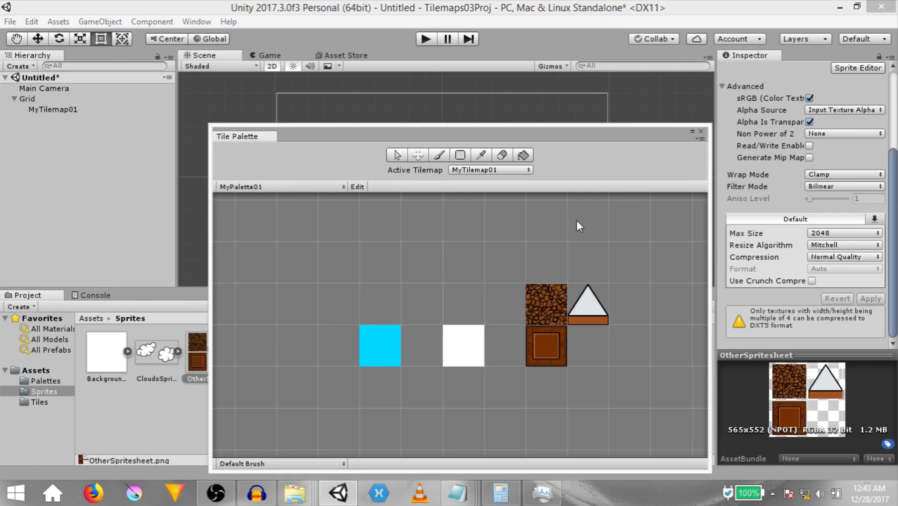
mouse_move(491, 167)
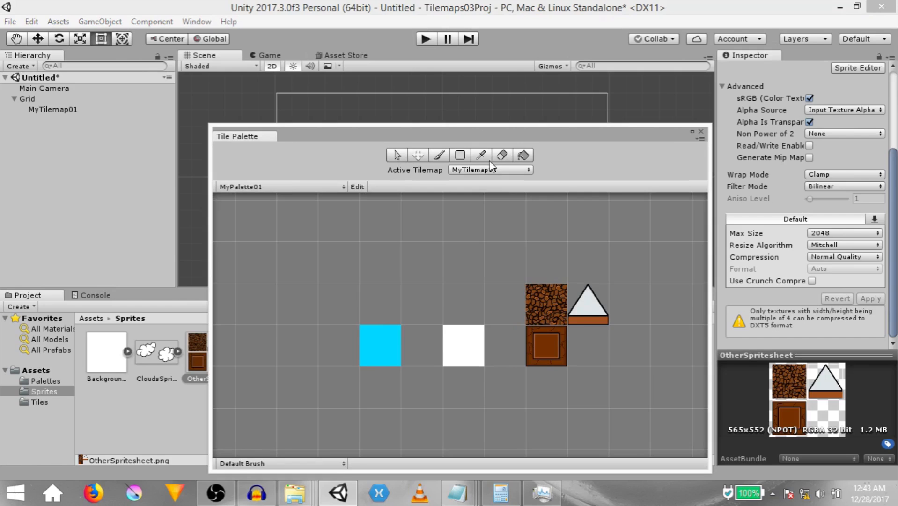
mouse_move(320, 167)
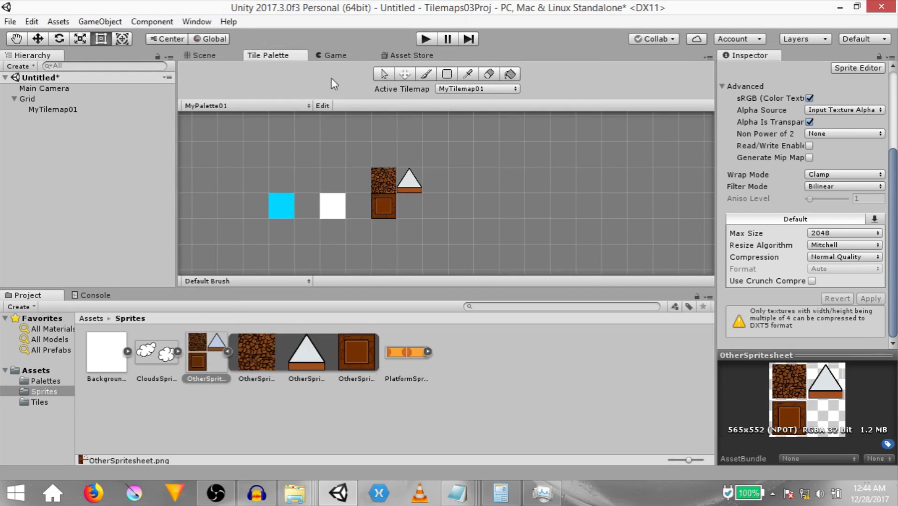
- Maximize the Tile Palette to fill the editor and unlock MyPalette01 for editing
left_click(888, 55)
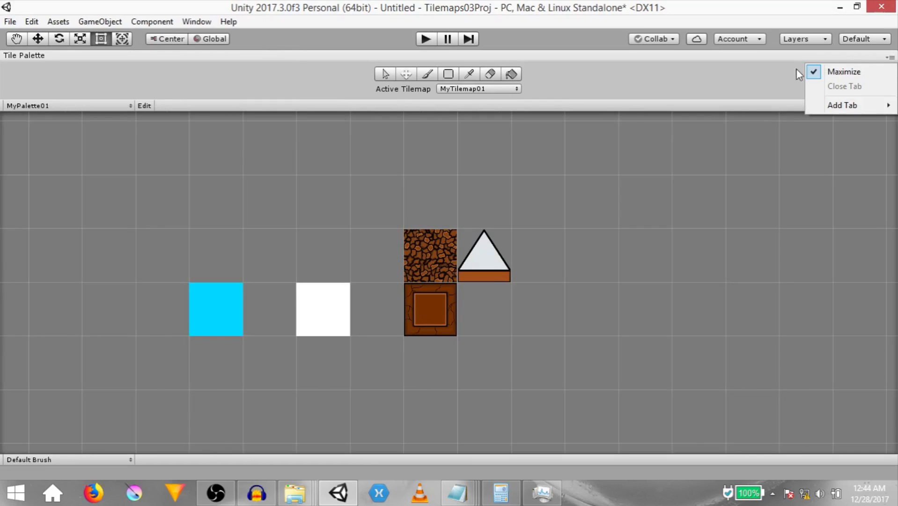
left_click(410, 274)
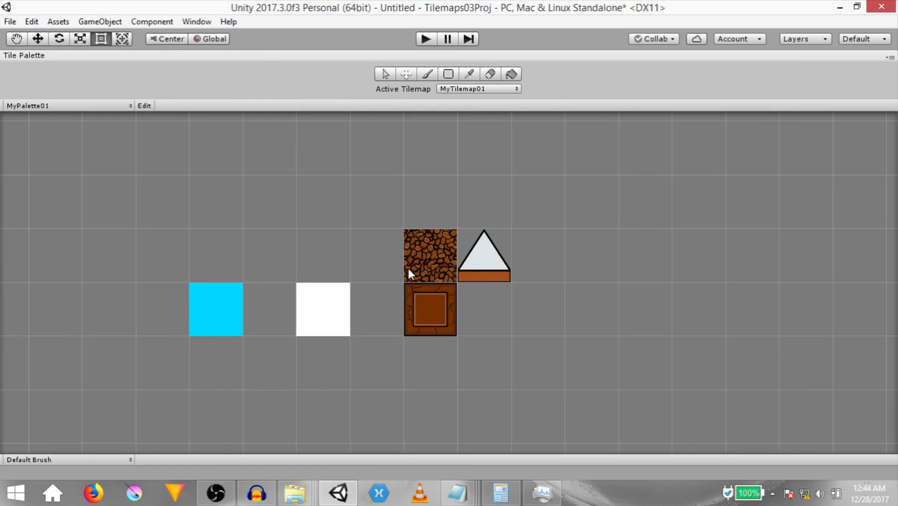
mouse_move(358, 242)
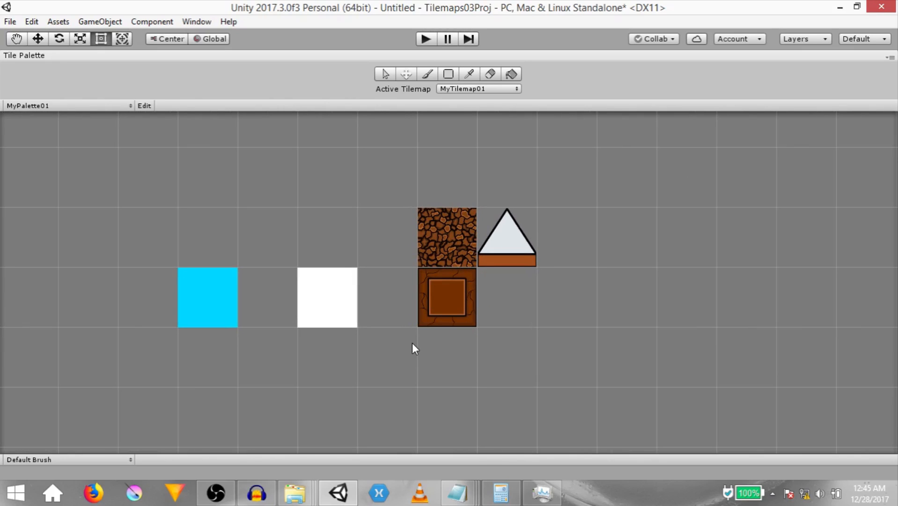
left_click(144, 106)
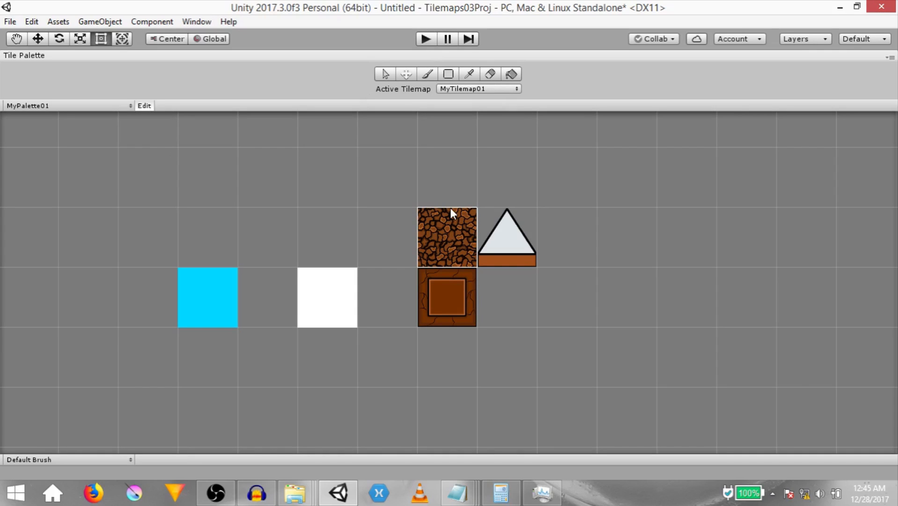
- Choose the Paint Brush tool over MyPalette01's grid
left_click(327, 237)
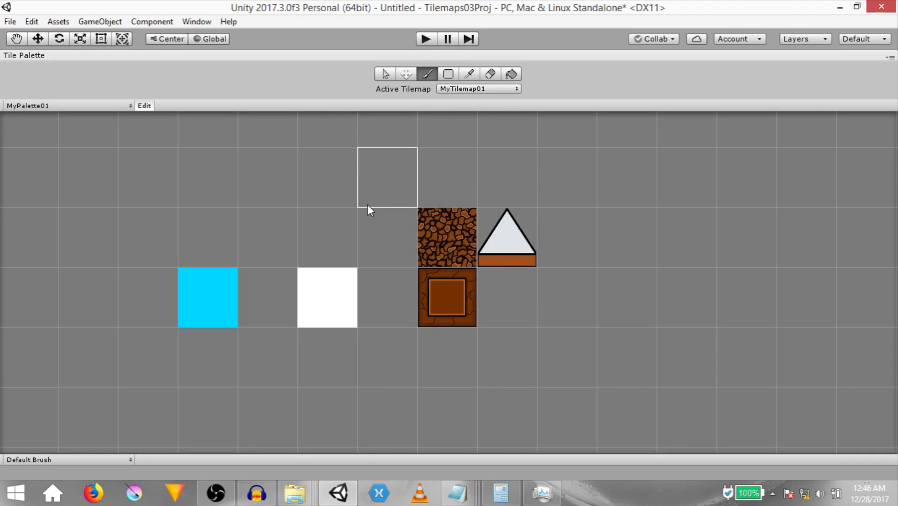
mouse_move(365, 158)
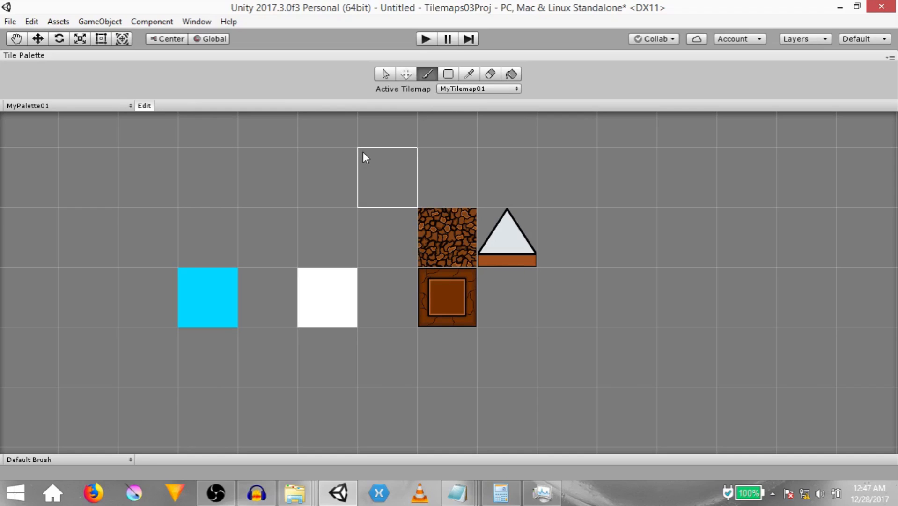
mouse_move(303, 200)
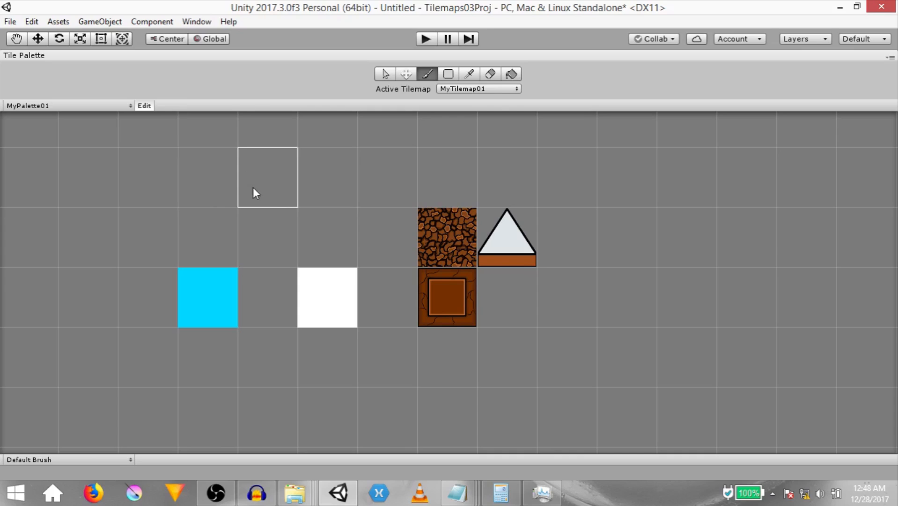
mouse_move(208, 195)
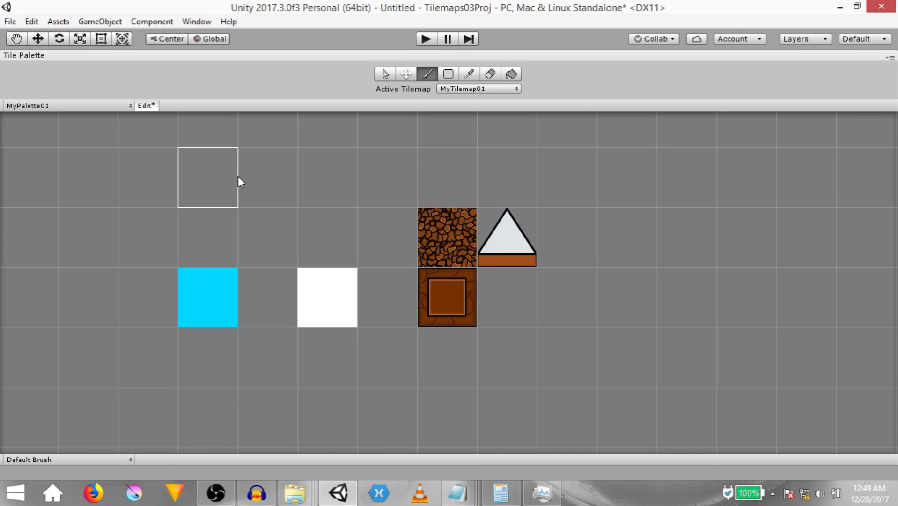
mouse_move(447, 103)
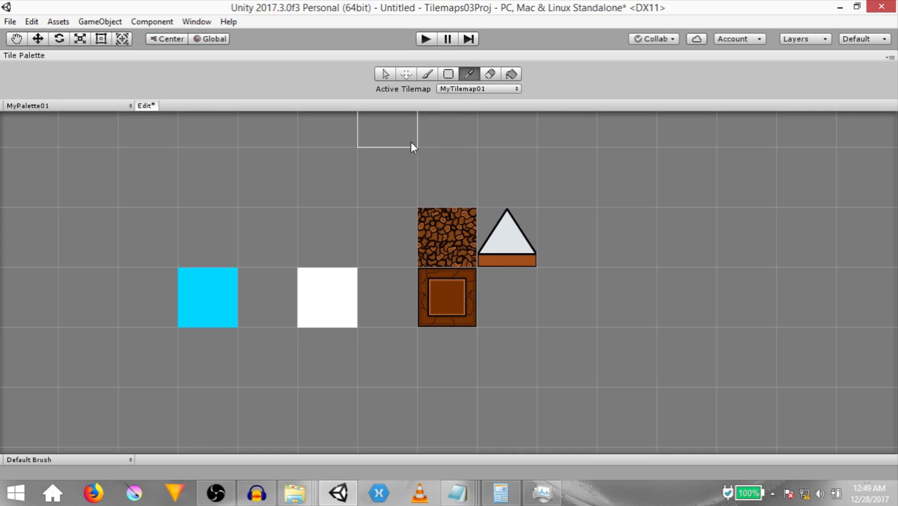
- Pick the cyan tile and brush a large cyan block beside the existing tiles
left_click(428, 73)
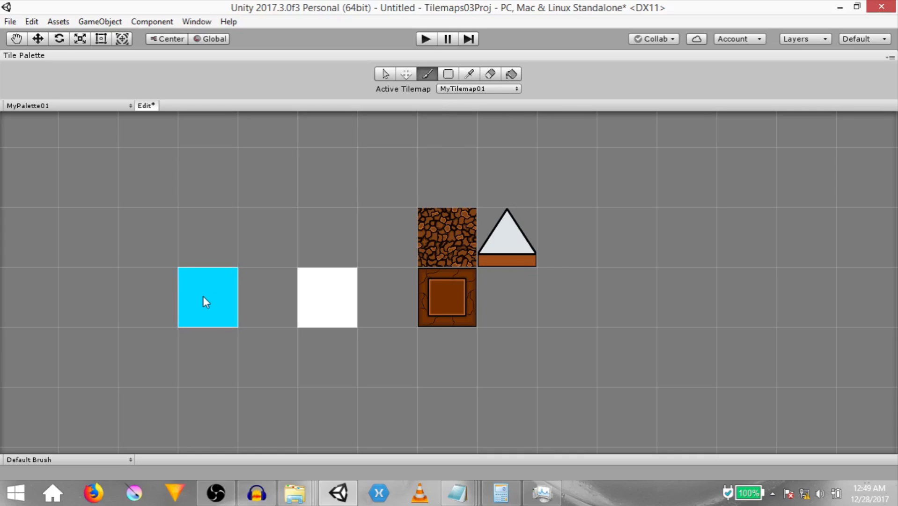
left_click(327, 176)
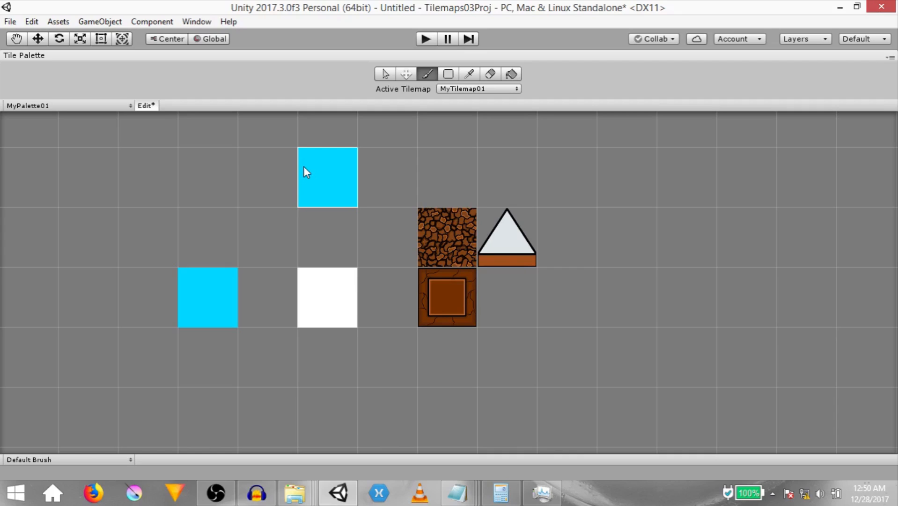
left_click_drag(327, 177, 268, 177)
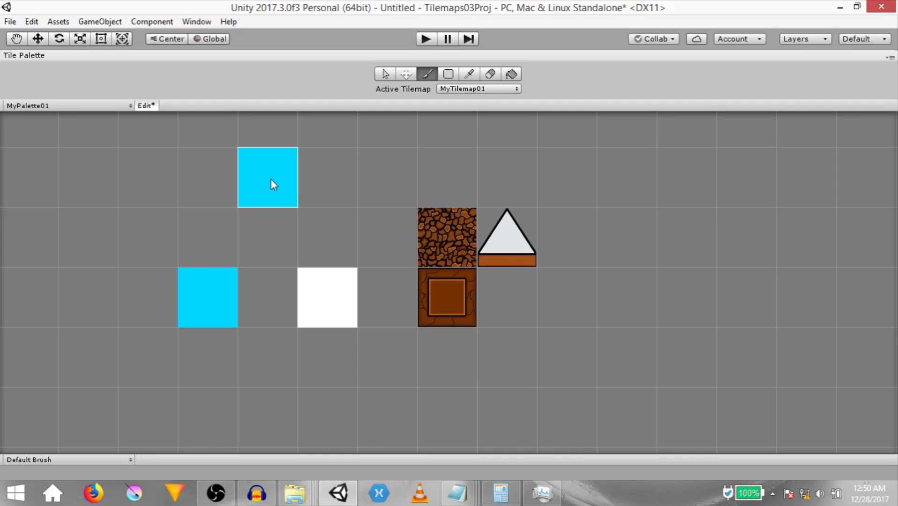
scroll("down", 3)
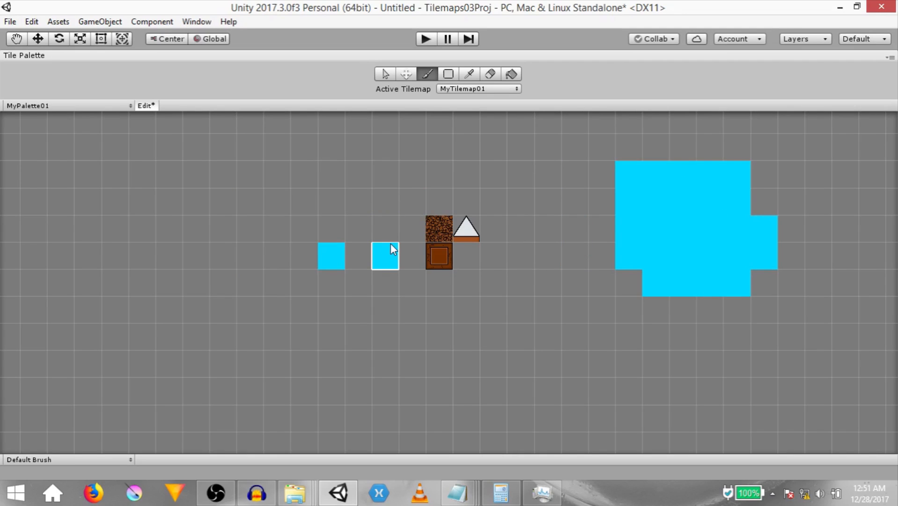
mouse_move(393, 262)
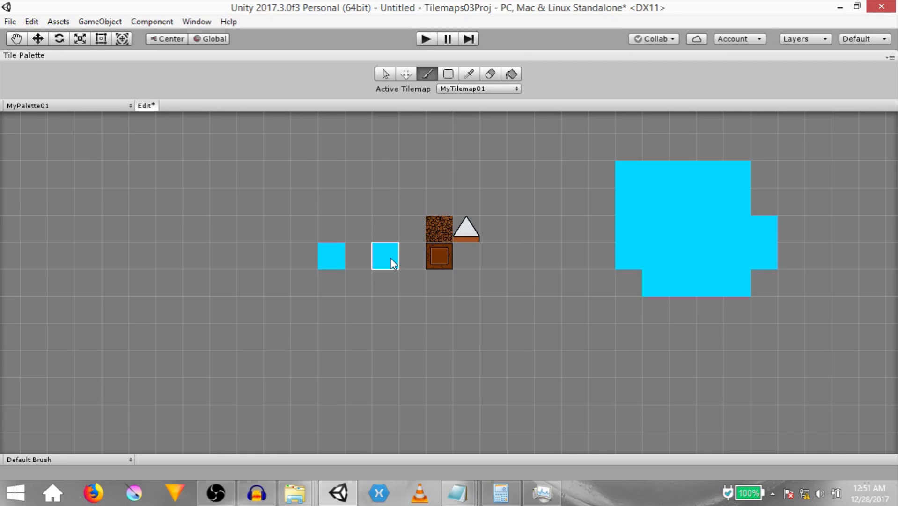
- Paint white tile areas and erase the lone white tile on the left
left_click(438, 336)
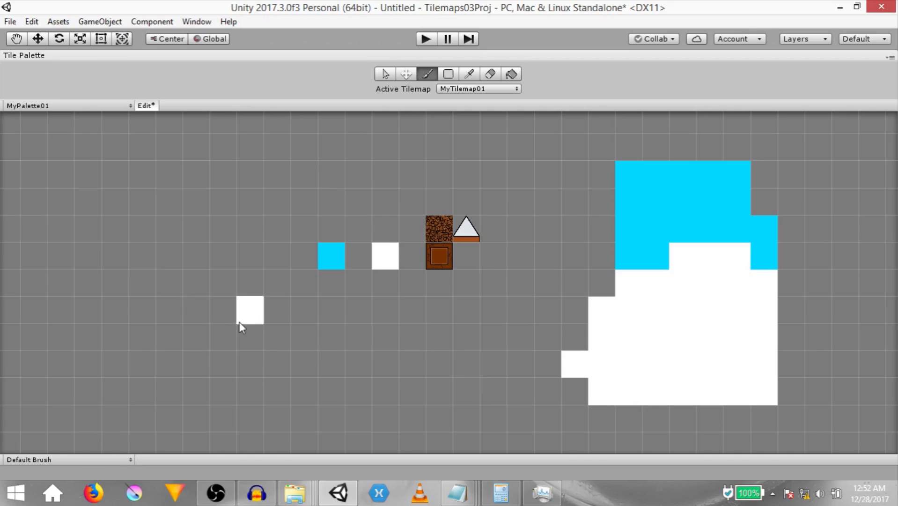
left_click(250, 309)
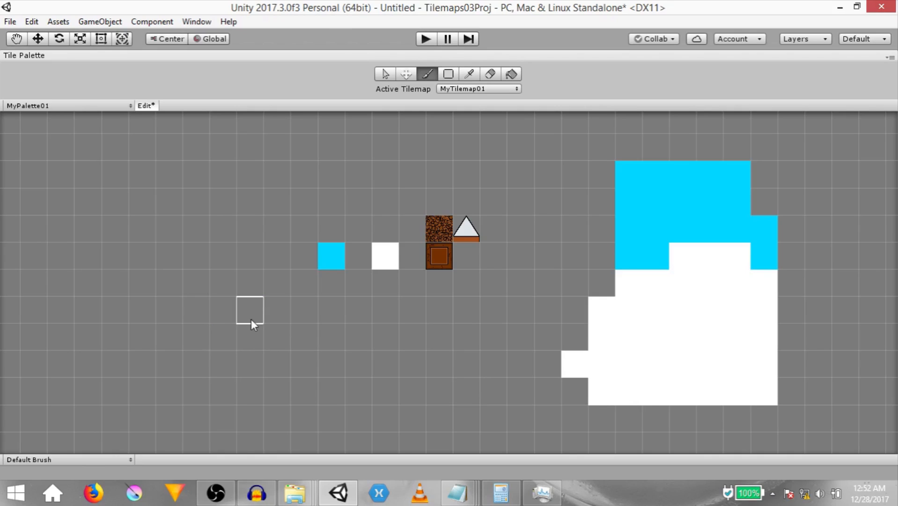
mouse_move(683, 201)
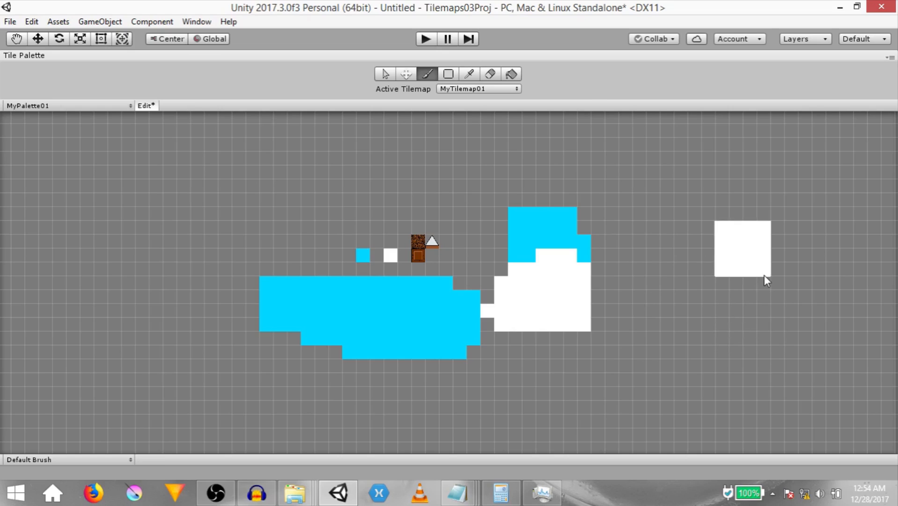
- Erase the white square on the right and the remaining cyan and white shapes
left_click(490, 74)
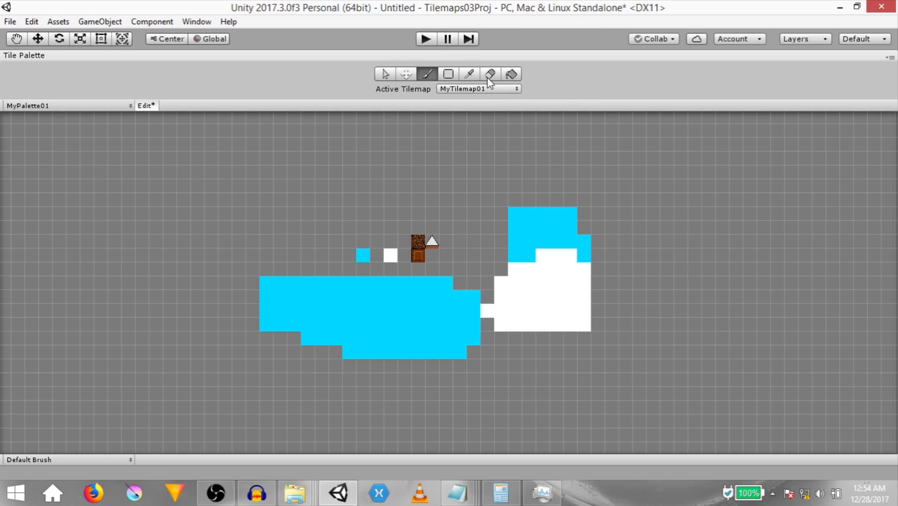
left_click(490, 73)
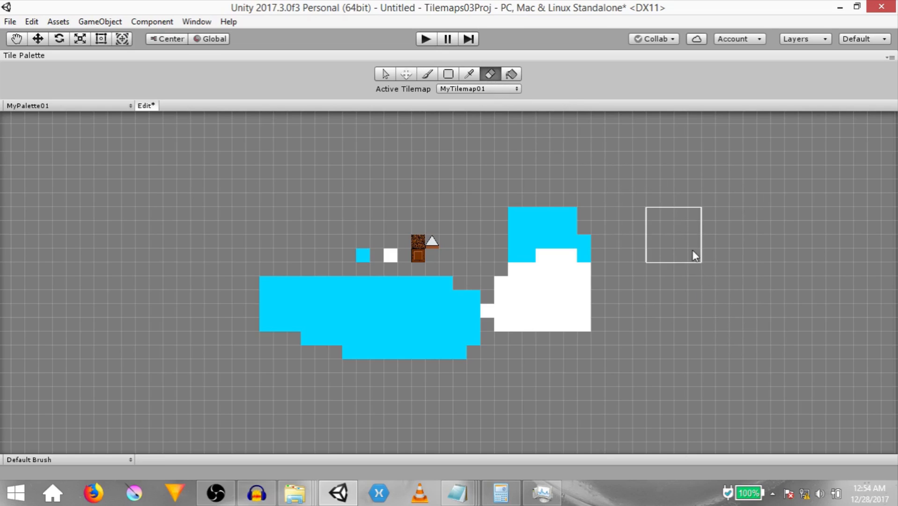
mouse_move(543, 231)
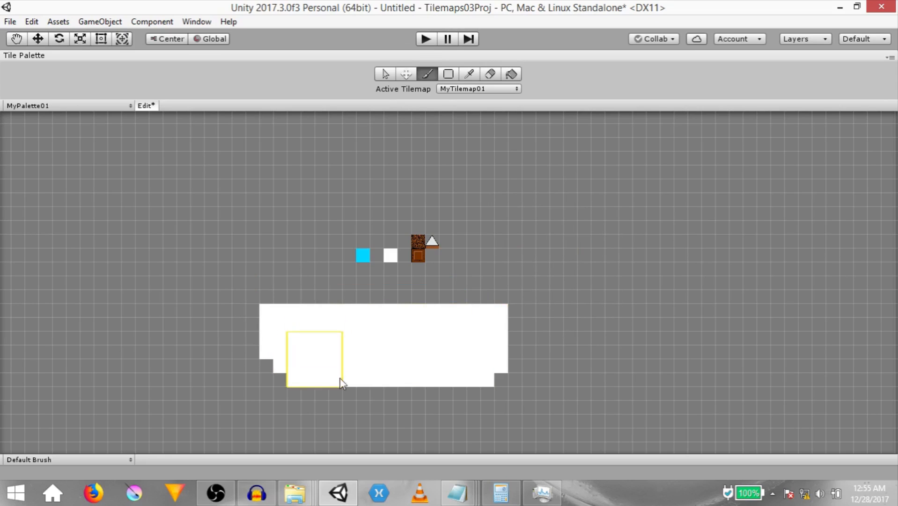
left_click(490, 74)
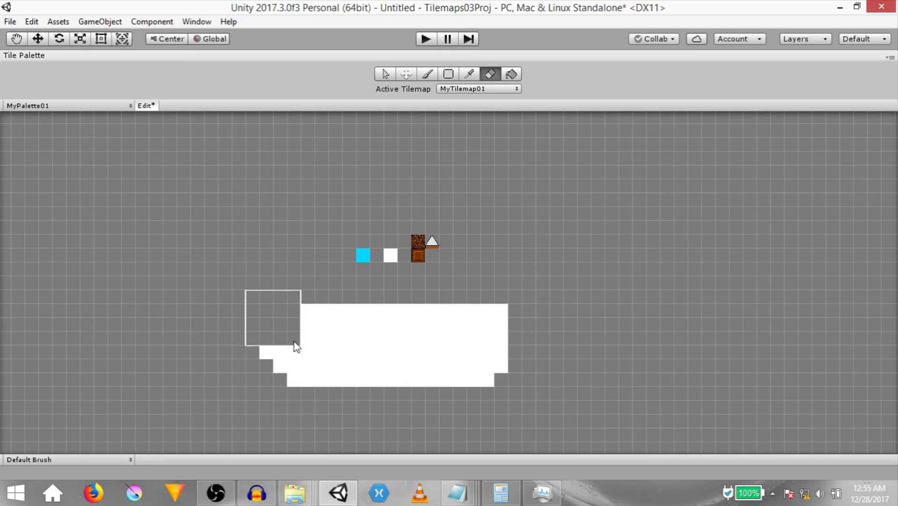
left_click(428, 74)
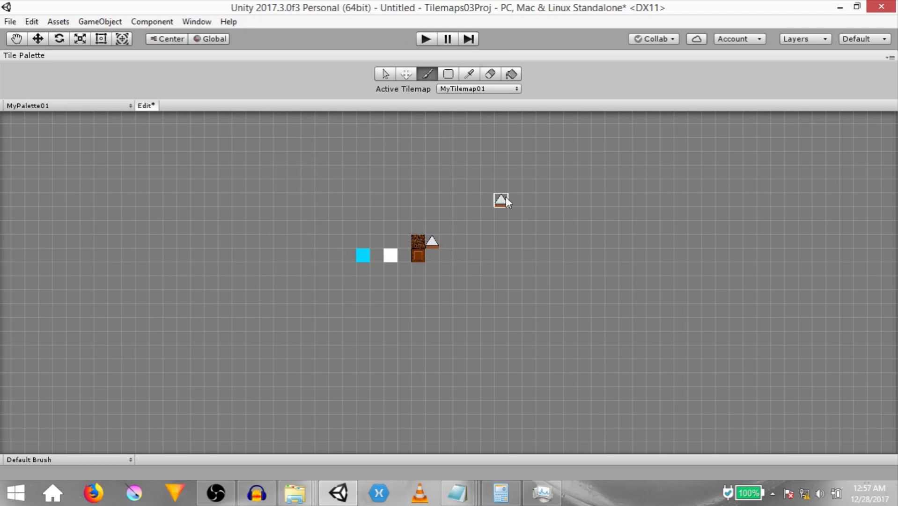
mouse_move(514, 187)
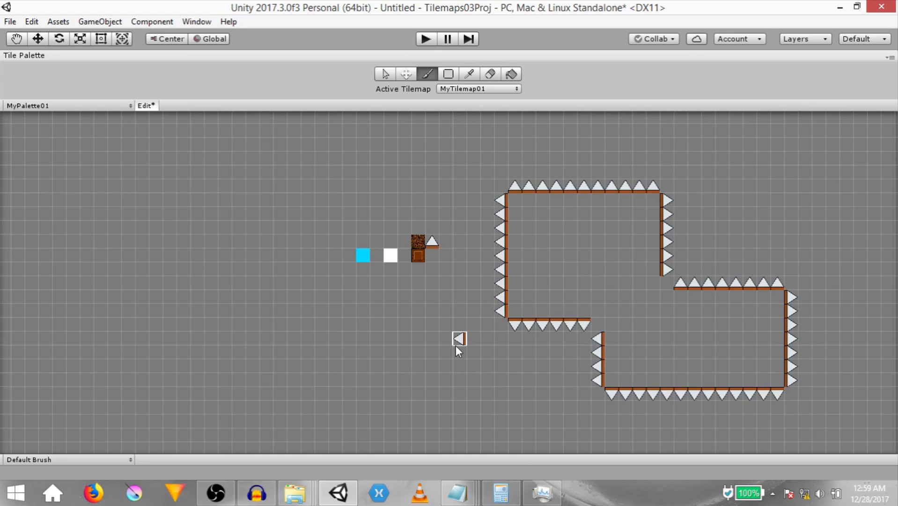
mouse_move(572, 232)
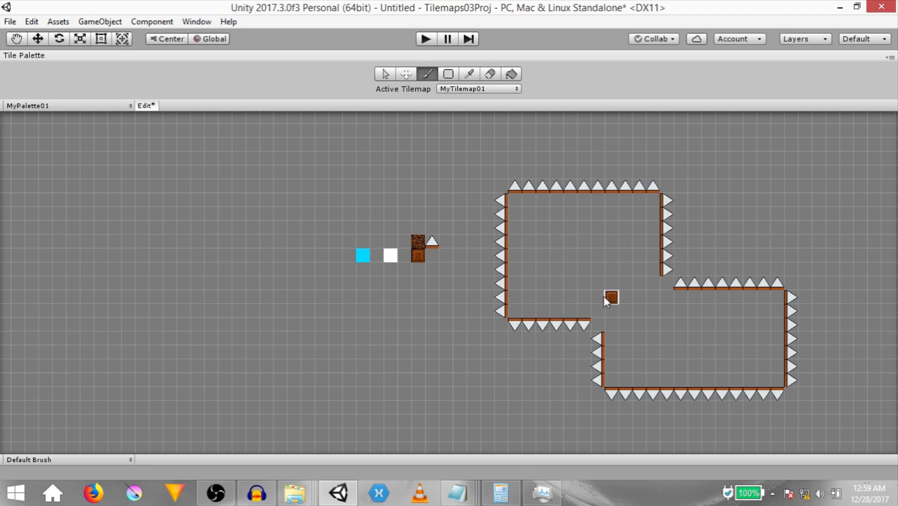
mouse_move(640, 298)
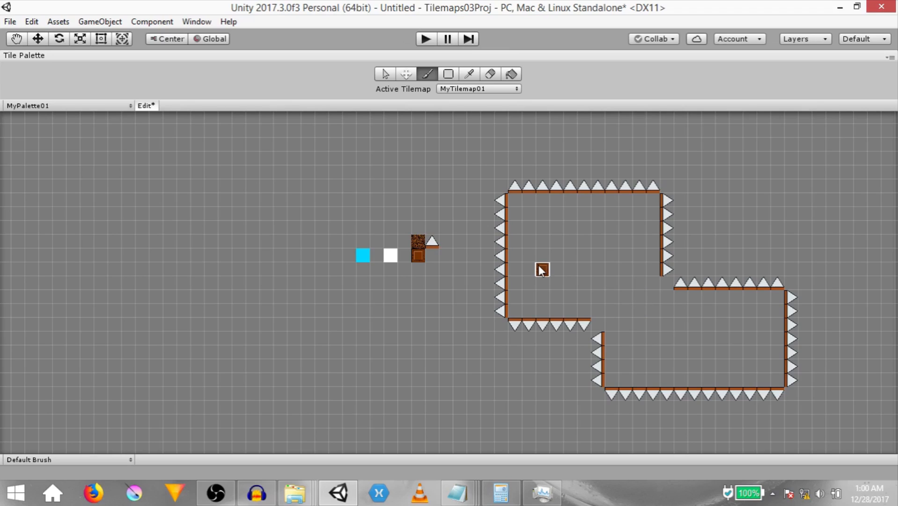
mouse_move(511, 74)
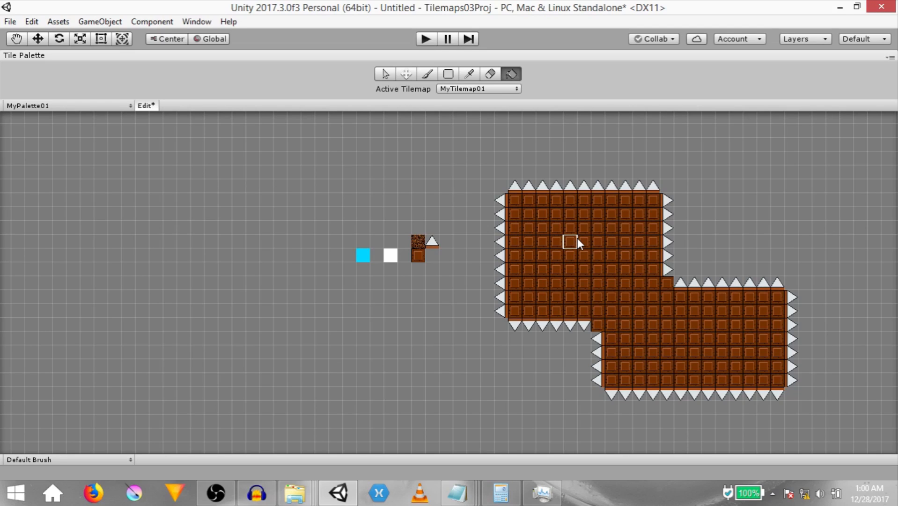
mouse_move(575, 257)
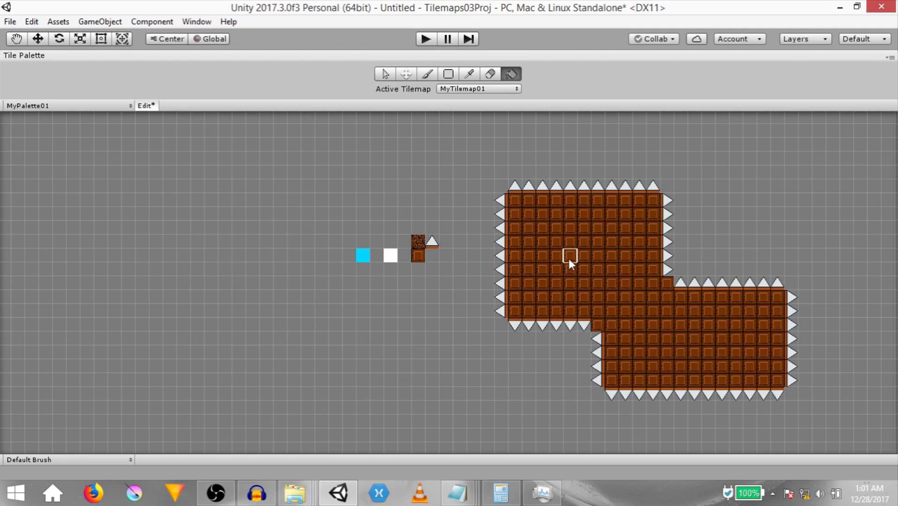
mouse_move(583, 241)
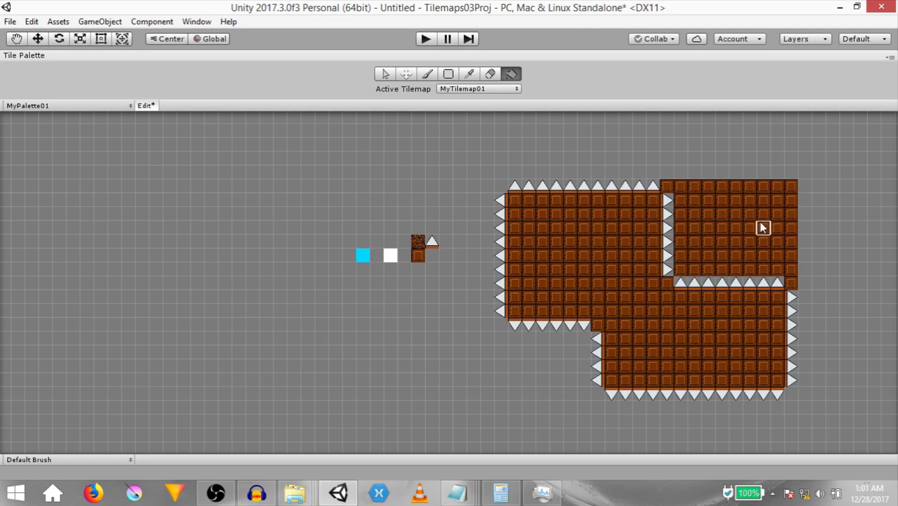
mouse_move(764, 187)
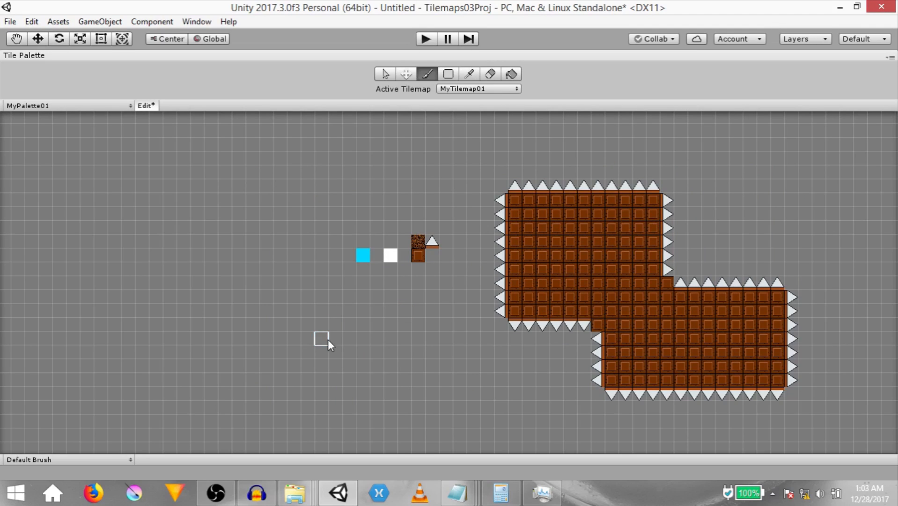
- Select the flood Fill tool for the spike-bordered enclosure
left_click(511, 73)
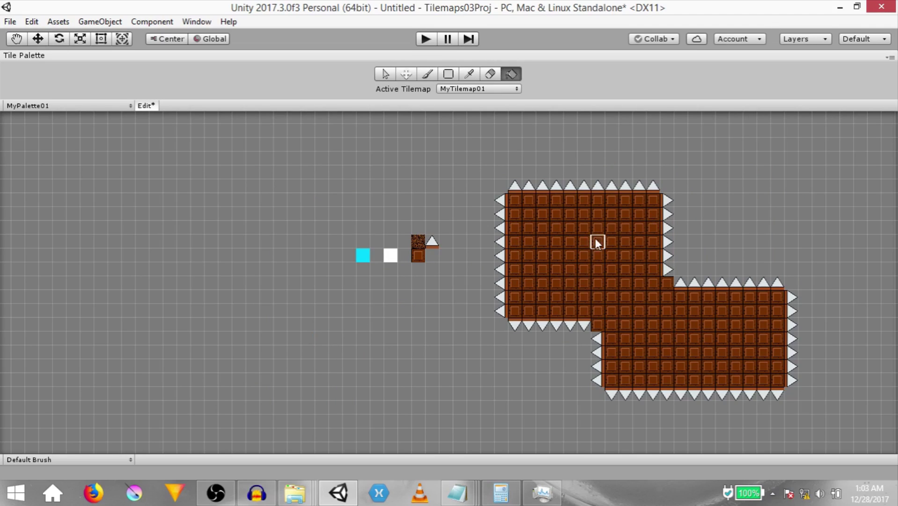
mouse_move(569, 256)
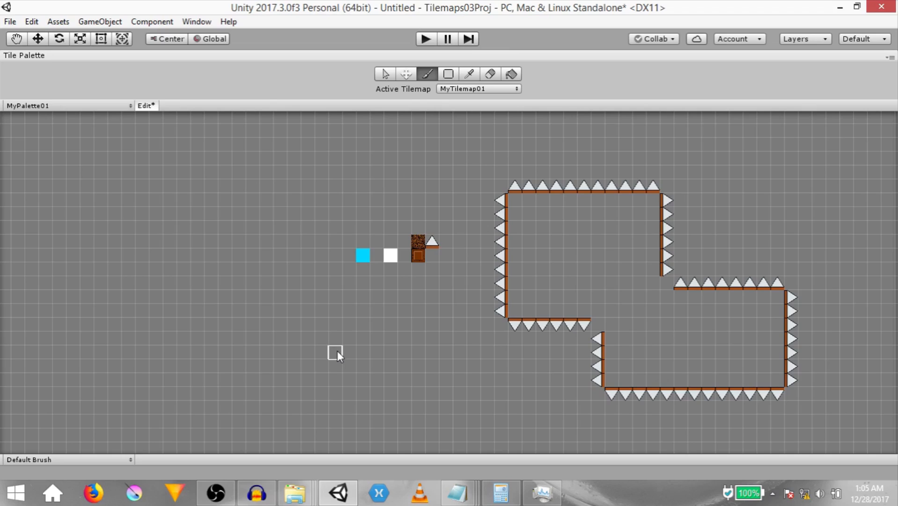
mouse_move(418, 247)
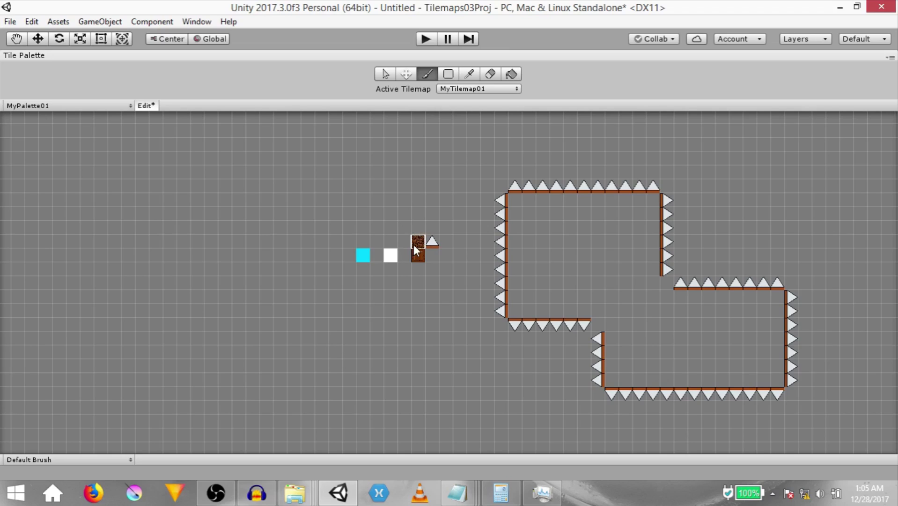
- Use Box Fill to draw a long thin dirt strip left of the spike outline
left_click(448, 74)
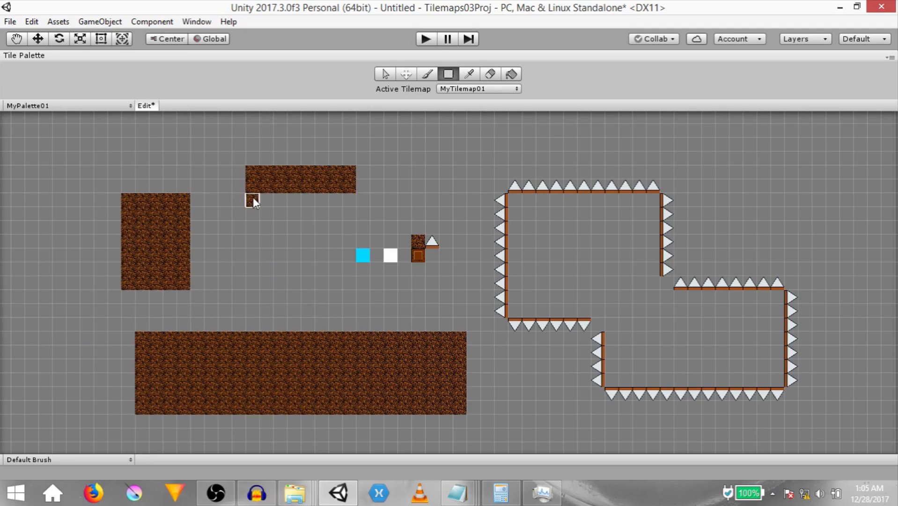
mouse_move(364, 174)
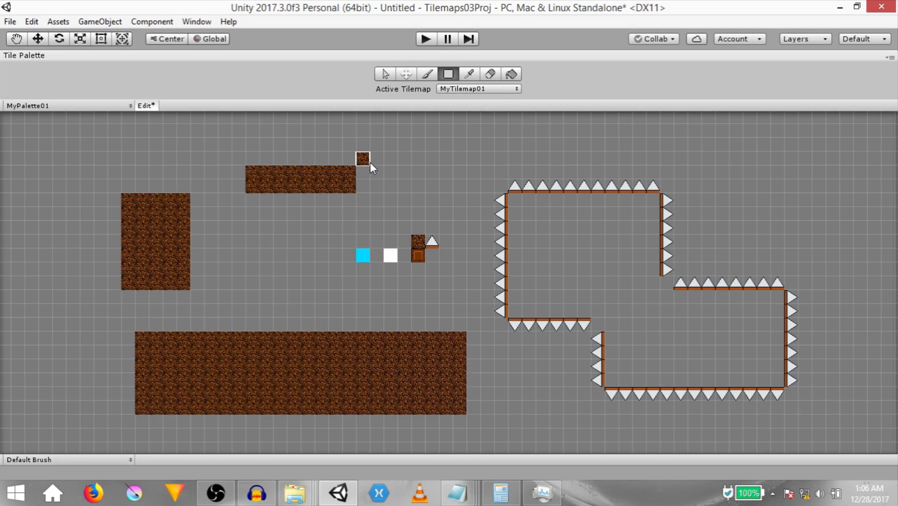
left_click(312, 178)
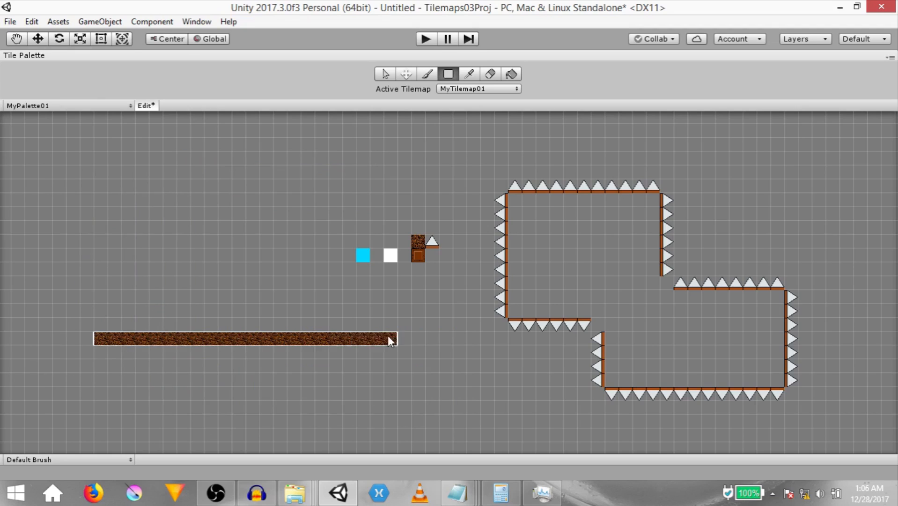
- Refill the spike-bordered outline with brick tiles
left_click(511, 74)
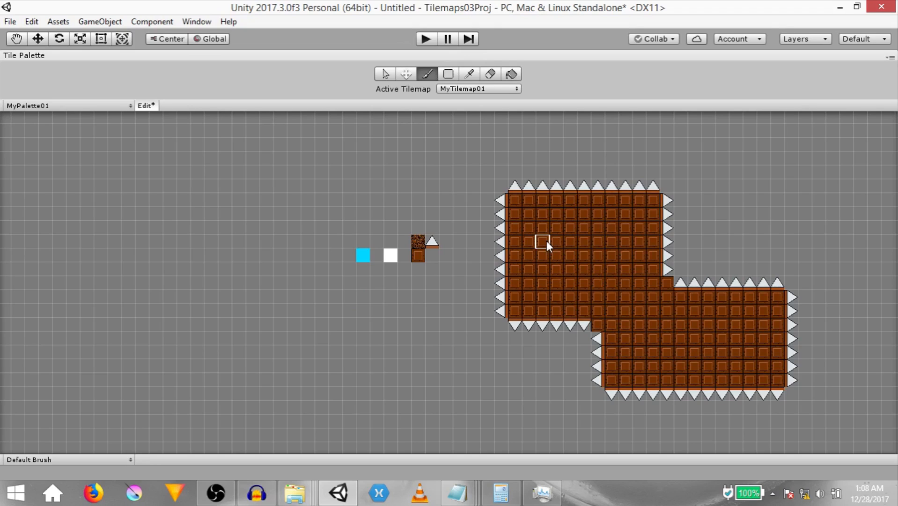
mouse_move(487, 217)
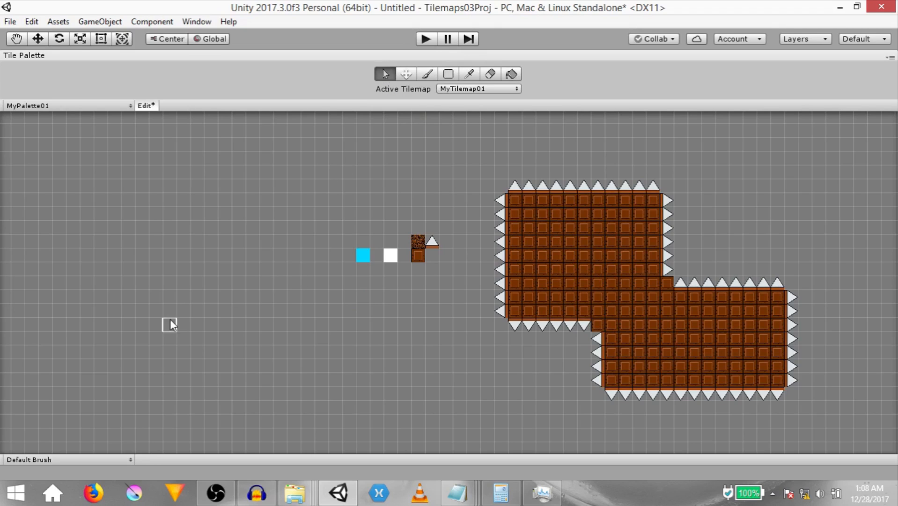
mouse_move(115, 338)
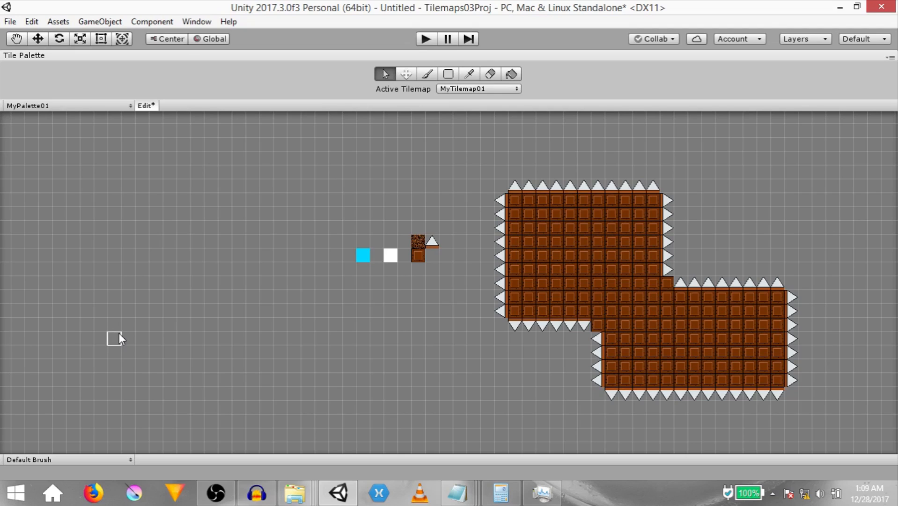
mouse_move(169, 327)
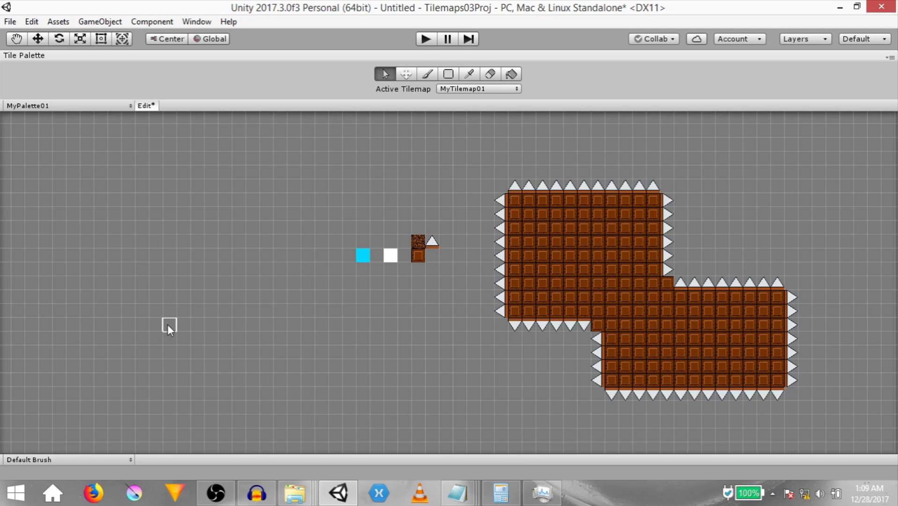
- Restore the docked Tile Palette layout and inspect brick tiles' grid details in the Inspector
left_click(888, 57)
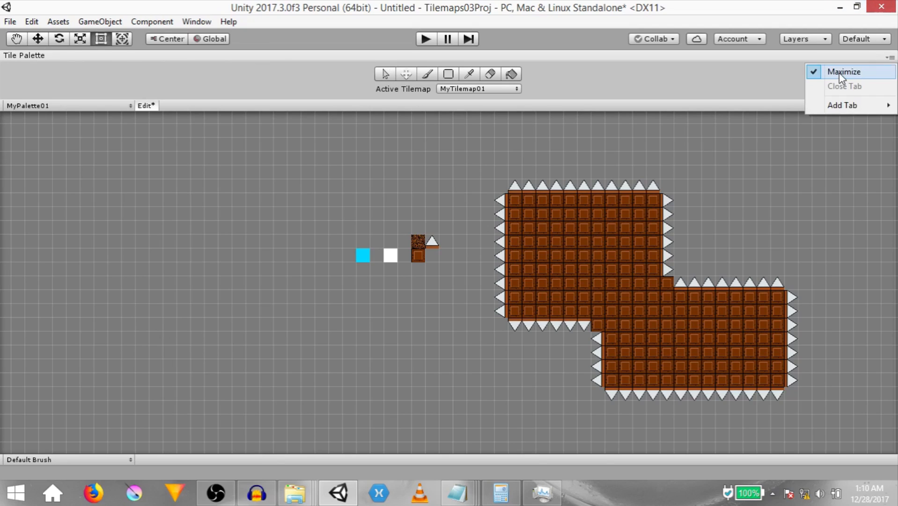
left_click(843, 71)
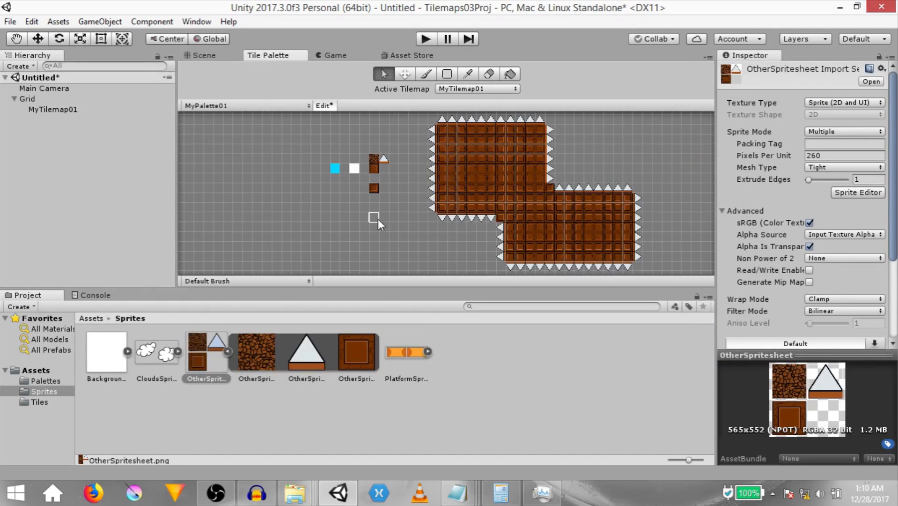
left_click(491, 178)
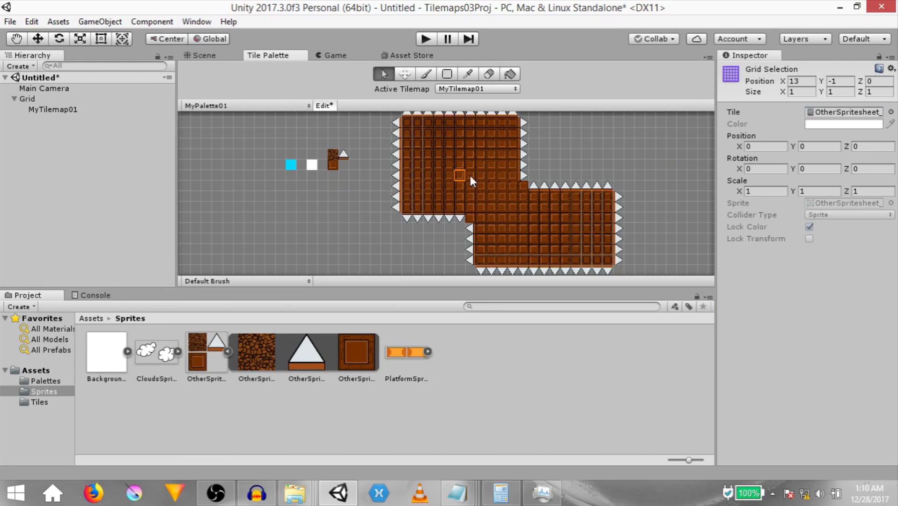
mouse_move(464, 182)
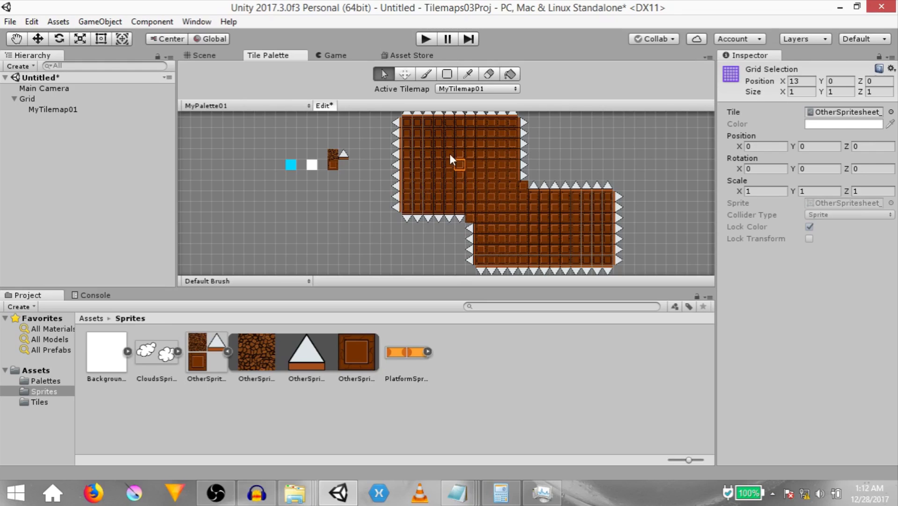
left_click(427, 143)
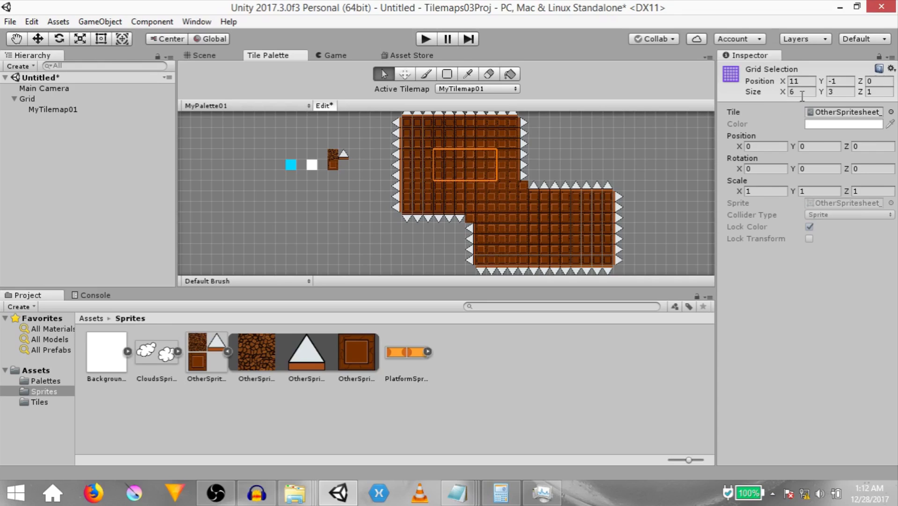
mouse_move(842, 92)
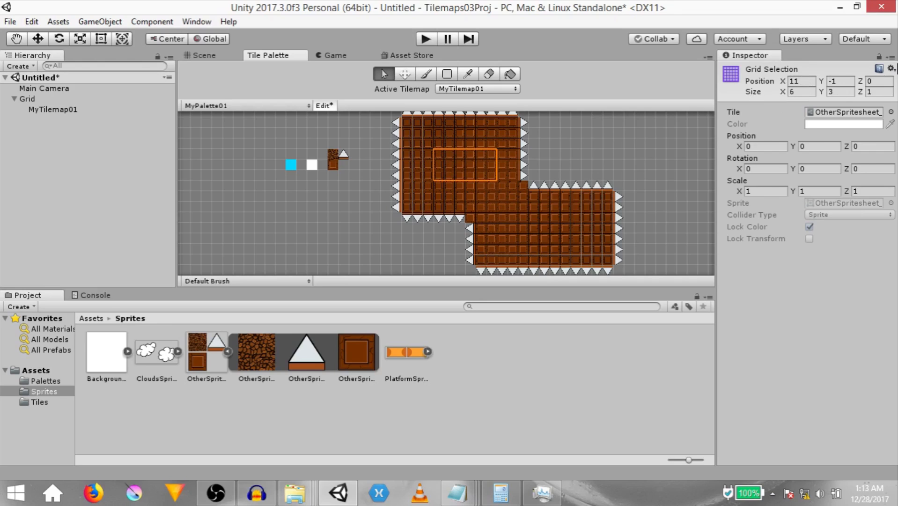
mouse_move(850, 140)
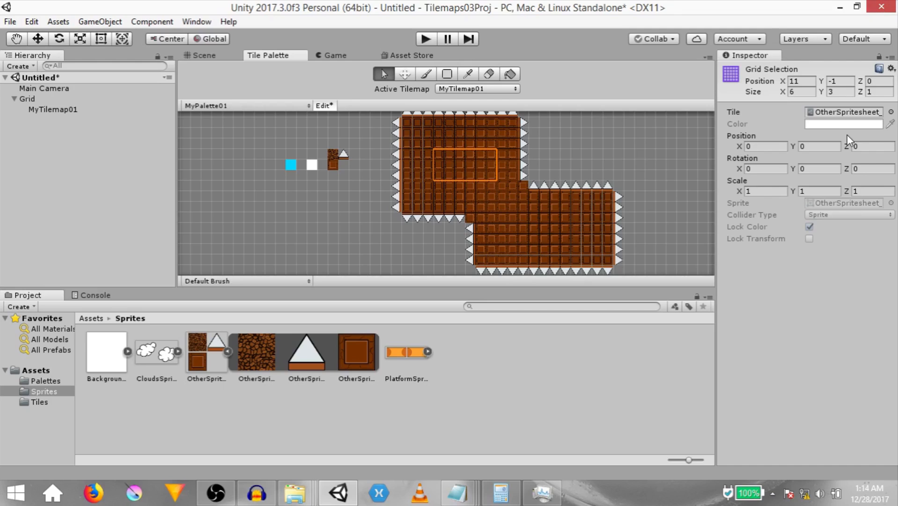
mouse_move(818, 139)
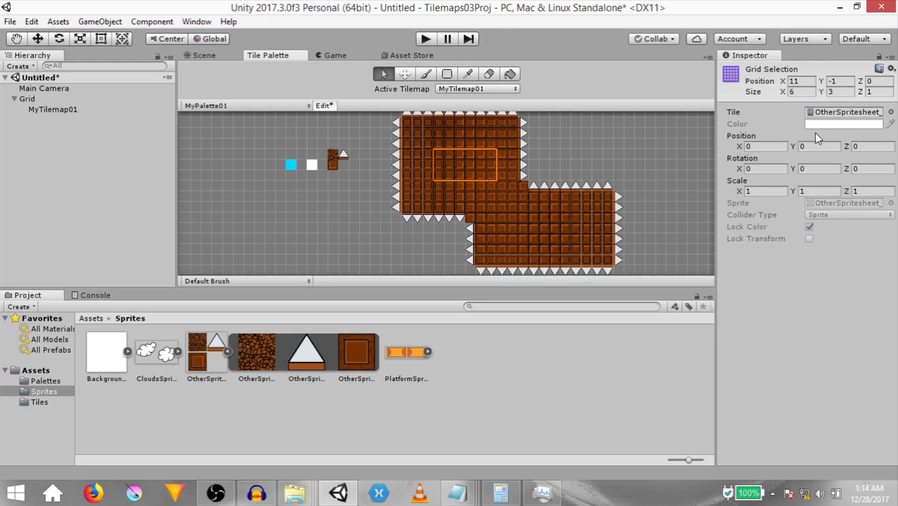
mouse_move(814, 140)
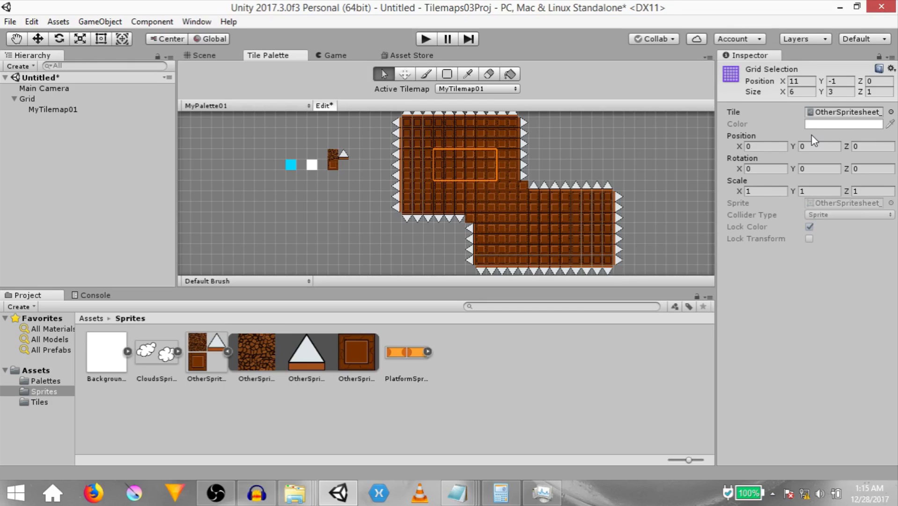
- Select a tile at the shape's edge, then the empty patch below the small tiles
left_click(439, 154)
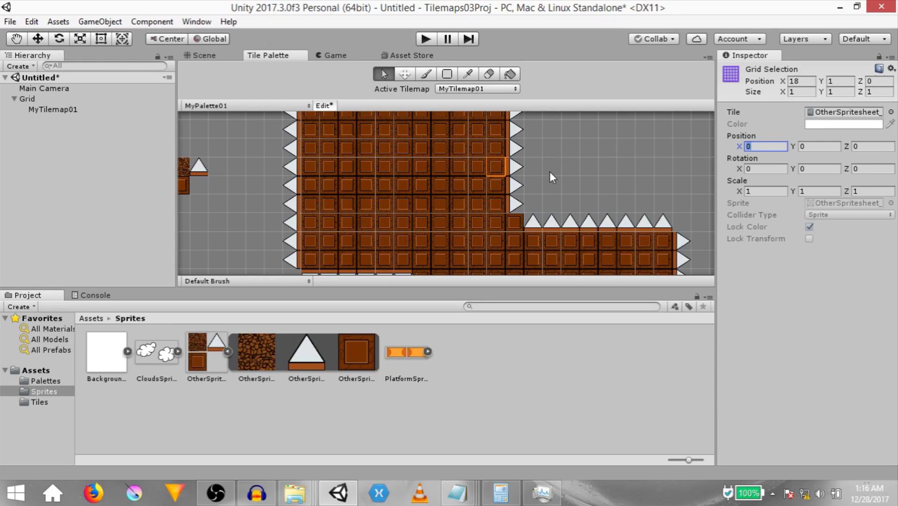
mouse_move(818, 209)
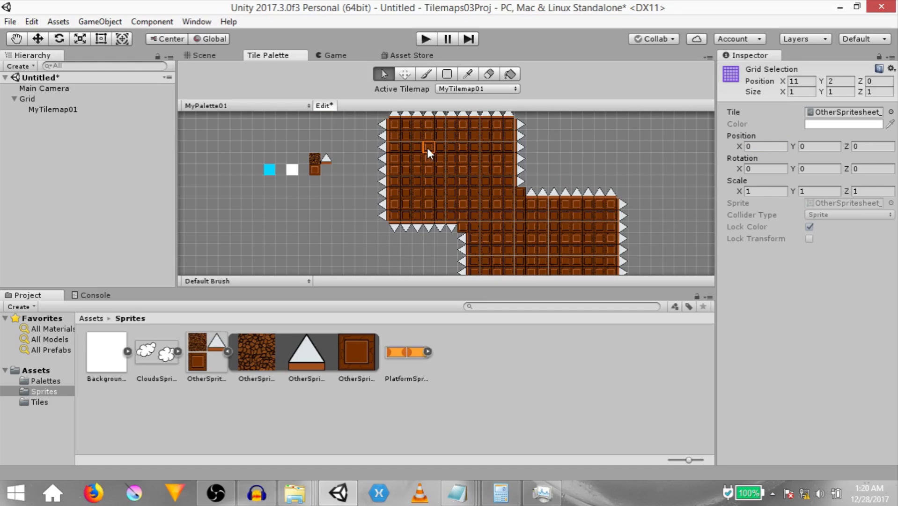
left_click(280, 209)
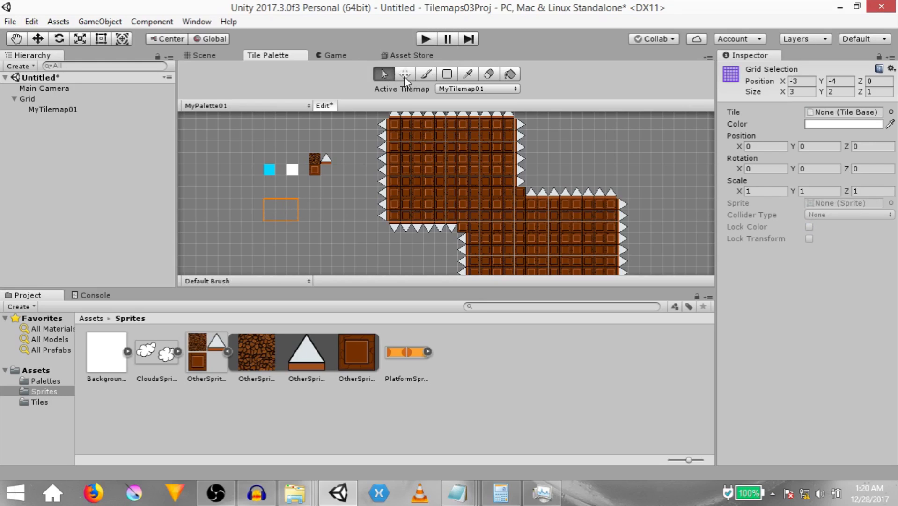
- Switch the Tile Palette to the Move tool for the selected tiles
left_click(405, 73)
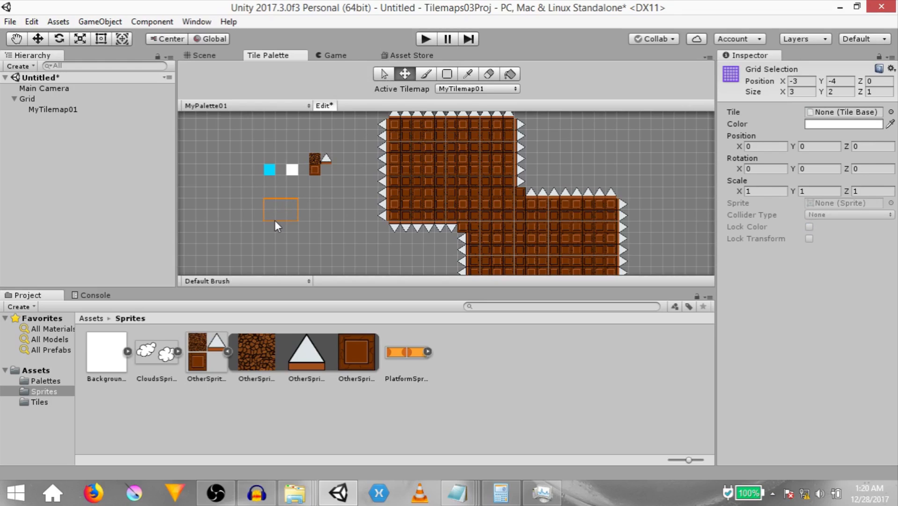
mouse_move(277, 222)
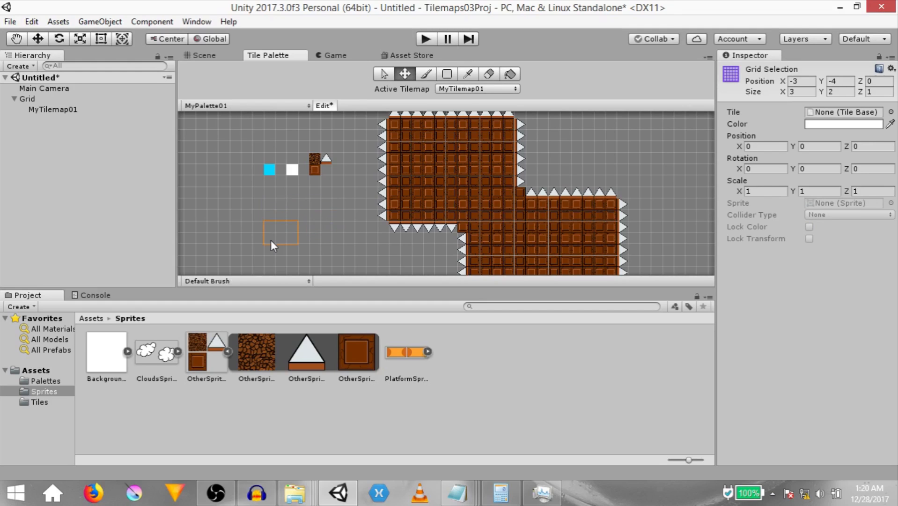
mouse_move(280, 233)
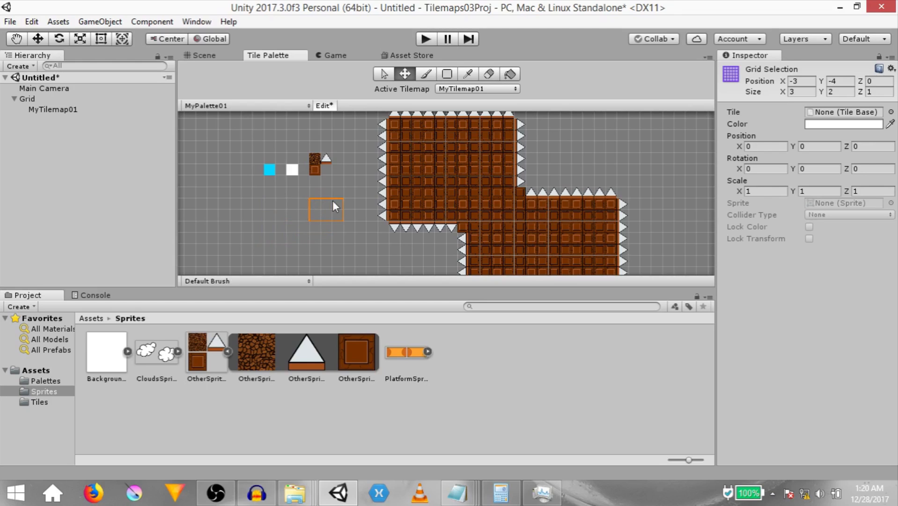
mouse_move(321, 212)
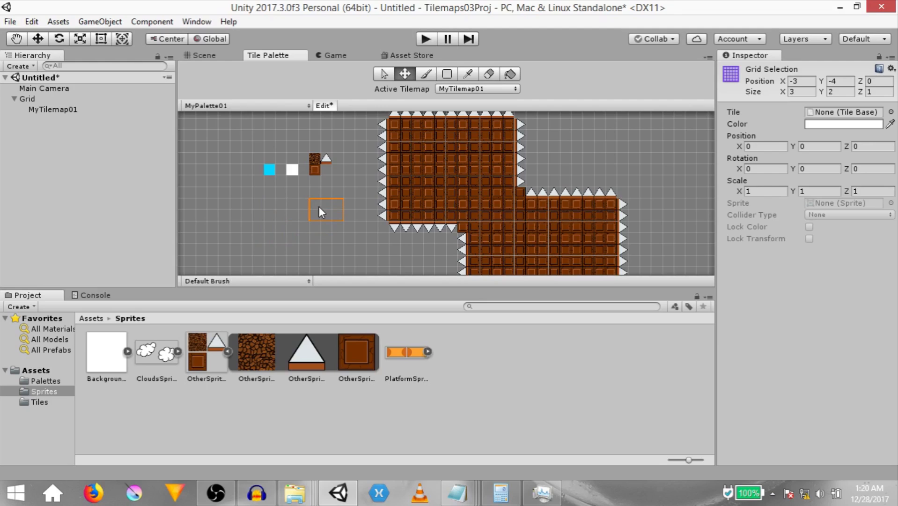
mouse_move(334, 219)
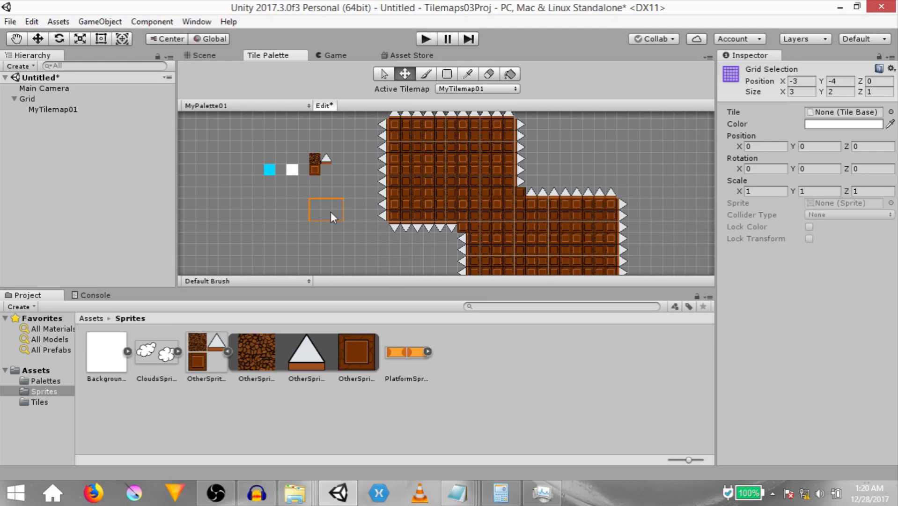
mouse_move(407, 214)
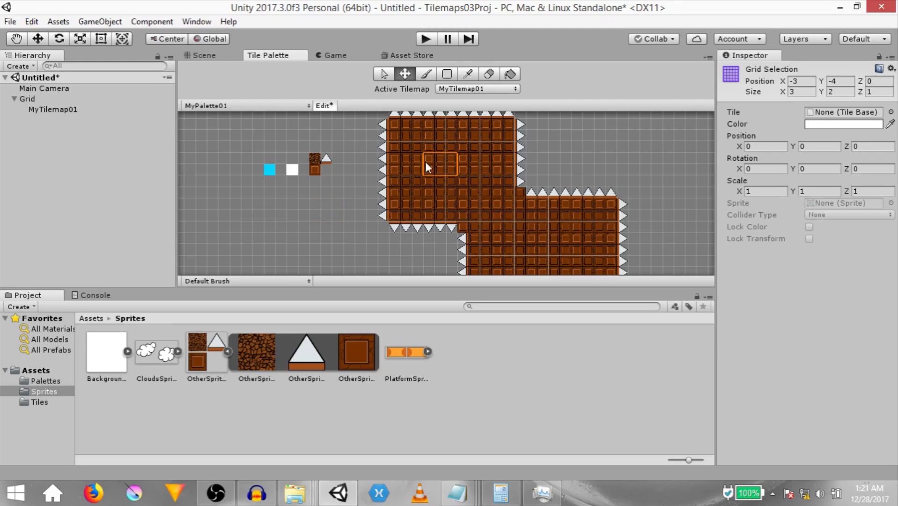
mouse_move(438, 176)
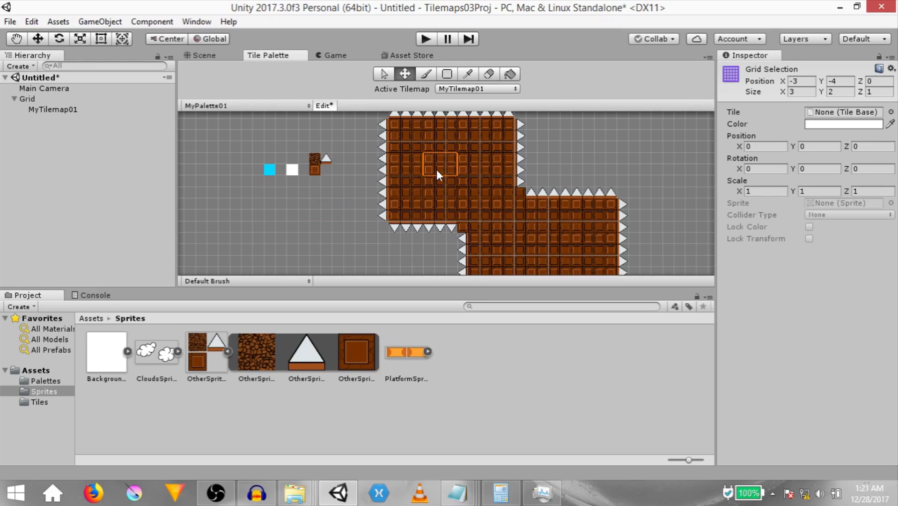
mouse_move(451, 174)
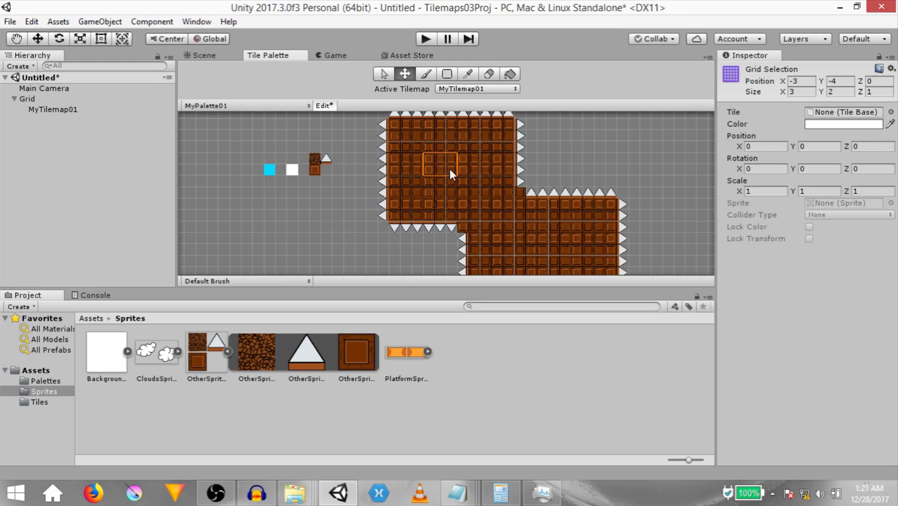
mouse_move(464, 134)
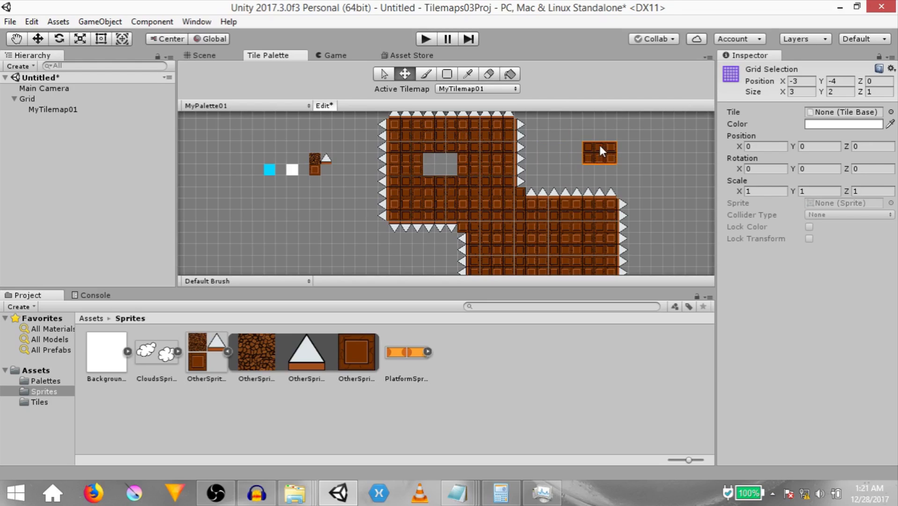
mouse_move(612, 165)
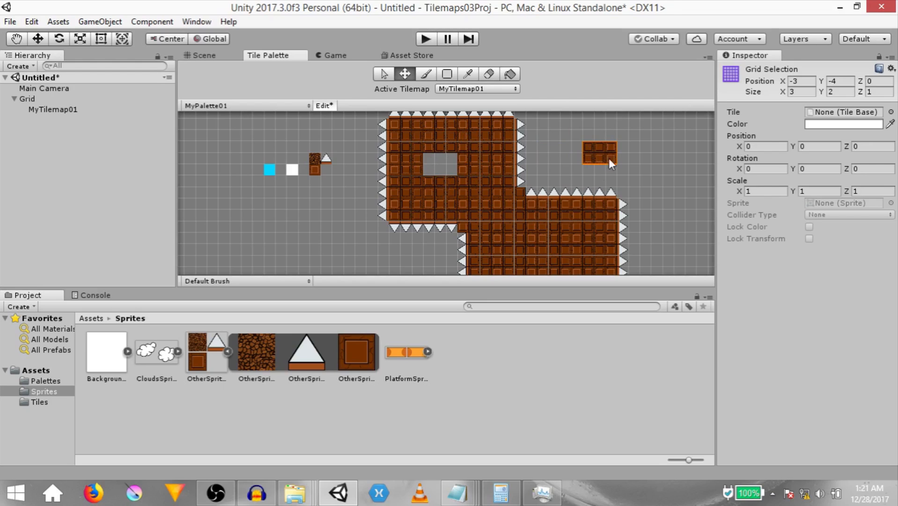
mouse_move(578, 160)
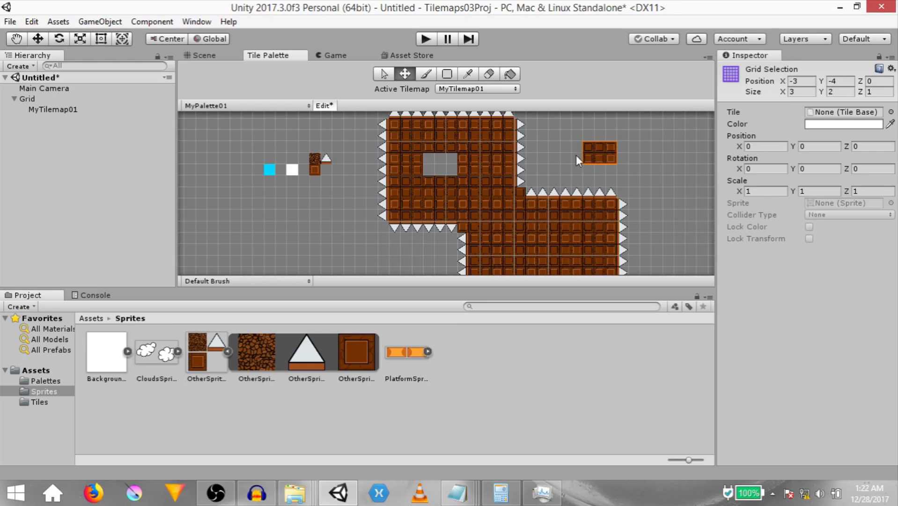
mouse_move(578, 154)
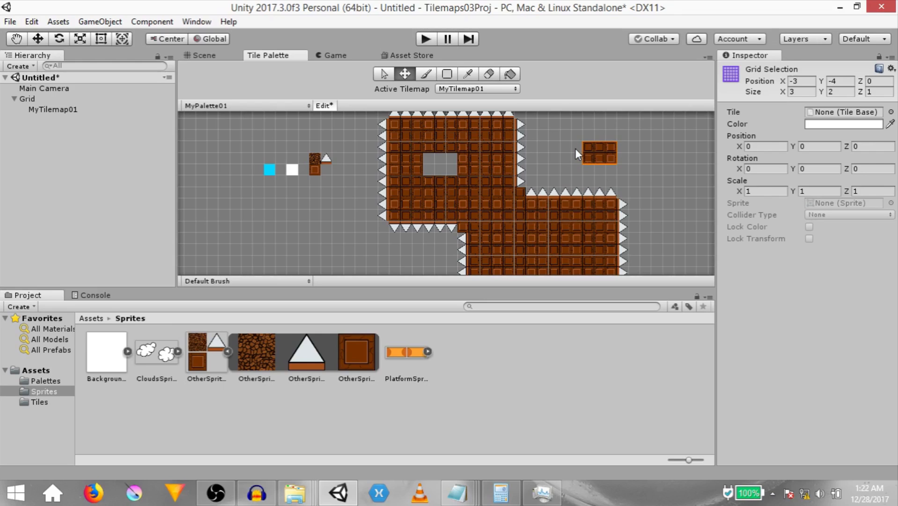
mouse_move(599, 161)
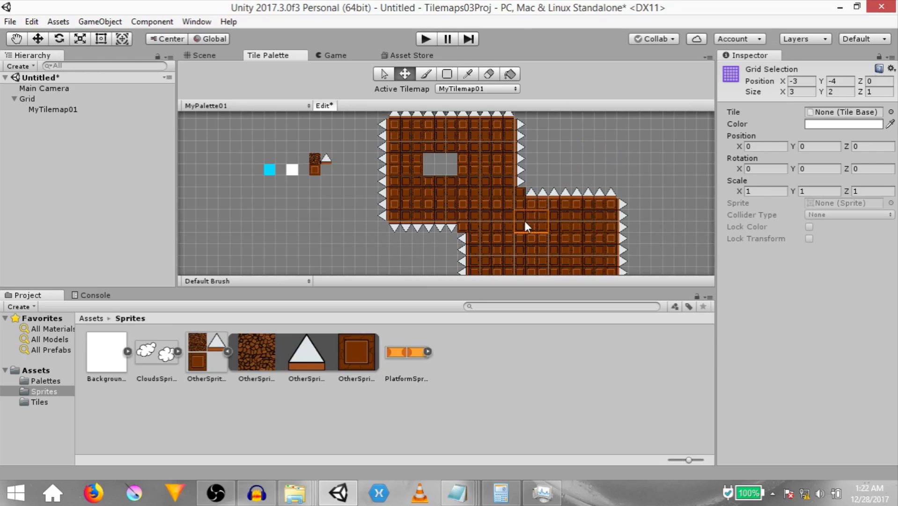
mouse_move(644, 153)
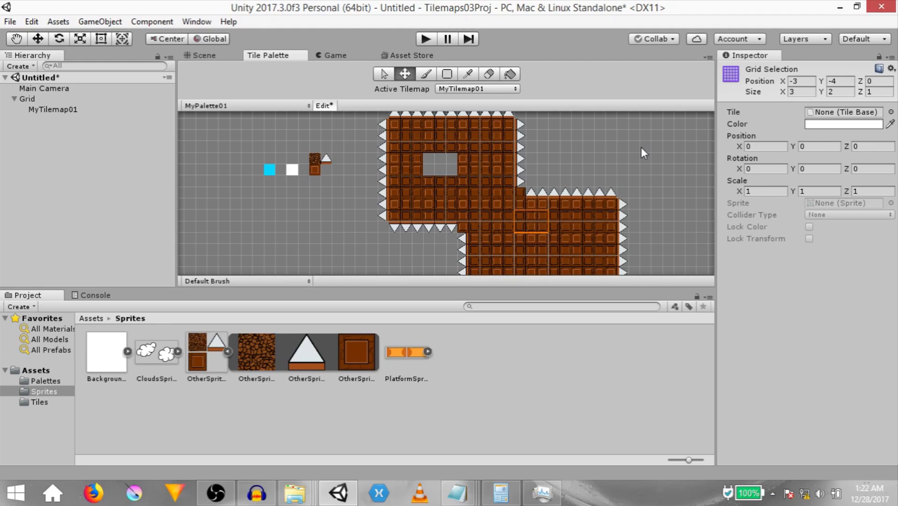
mouse_move(521, 224)
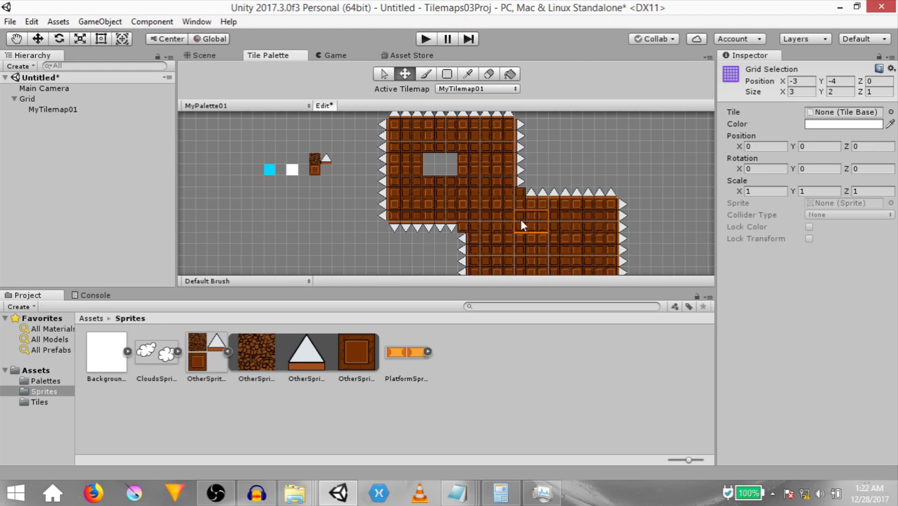
mouse_move(531, 223)
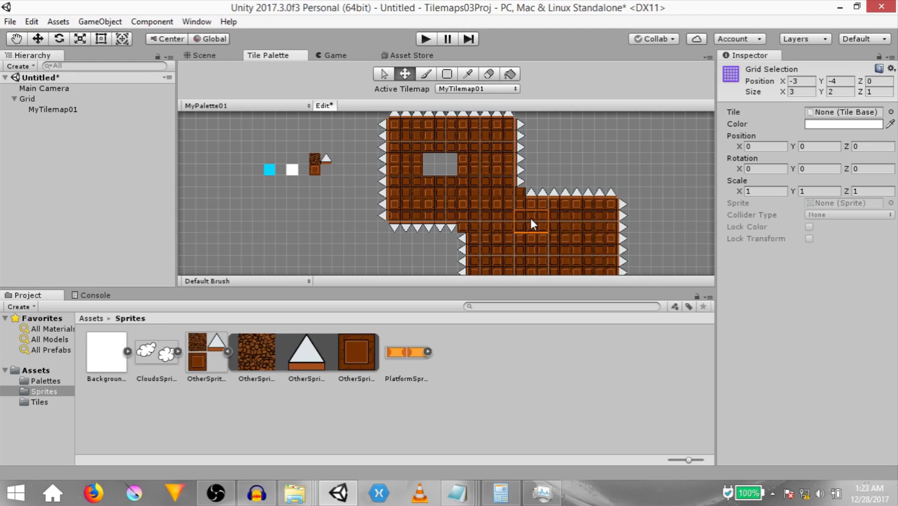
mouse_move(534, 229)
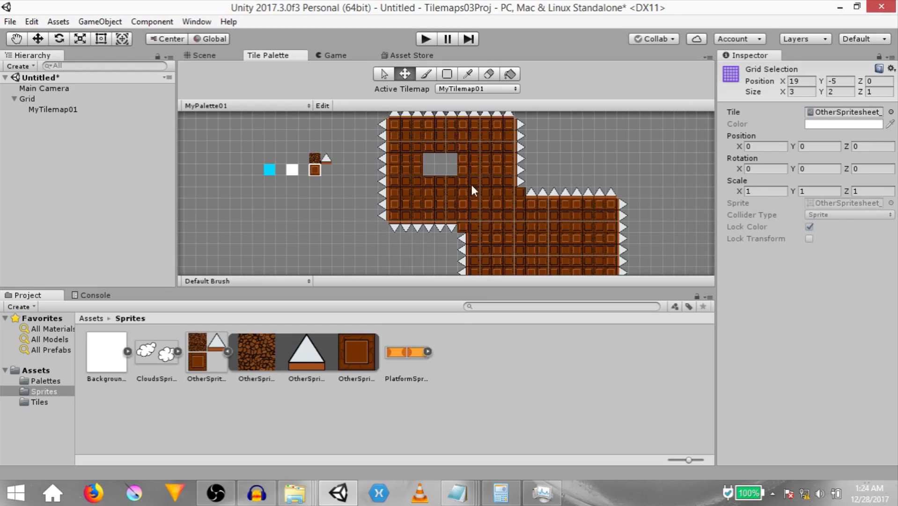
- Select a tile inside the shape, then an empty cell beside it
left_click(429, 193)
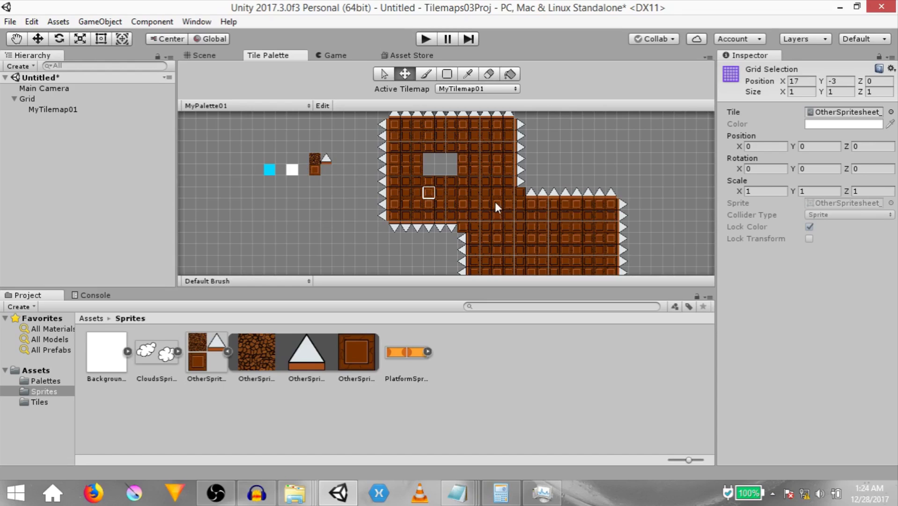
left_click(206, 351)
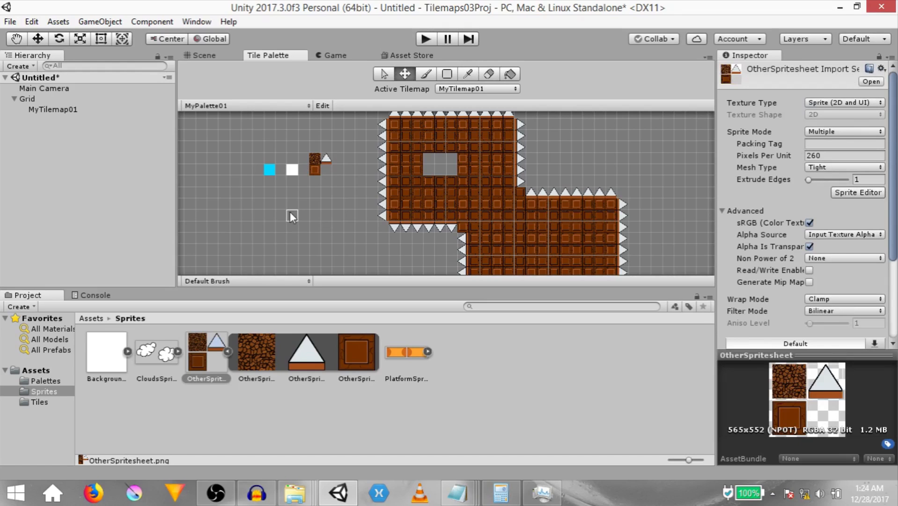